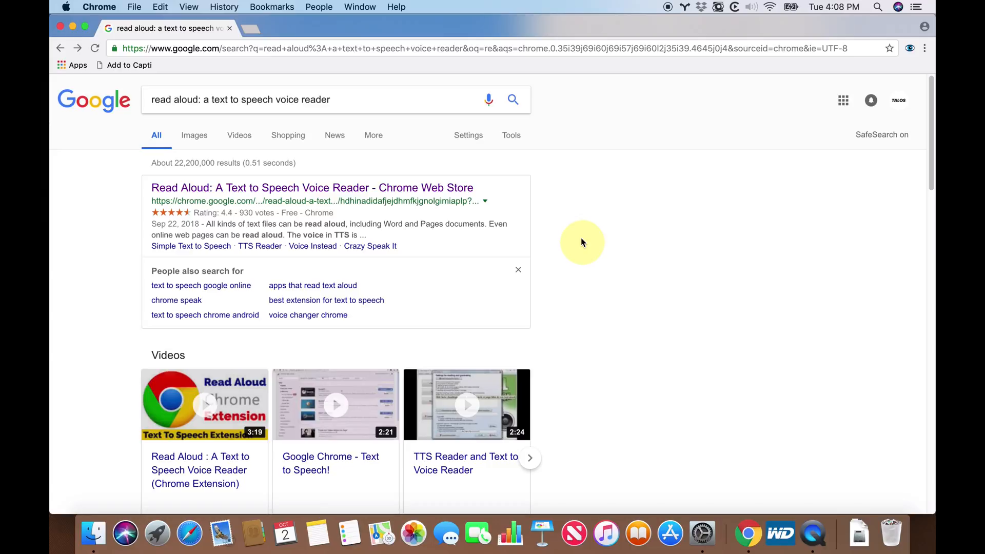
pyautogui.moveTo(702, 195)
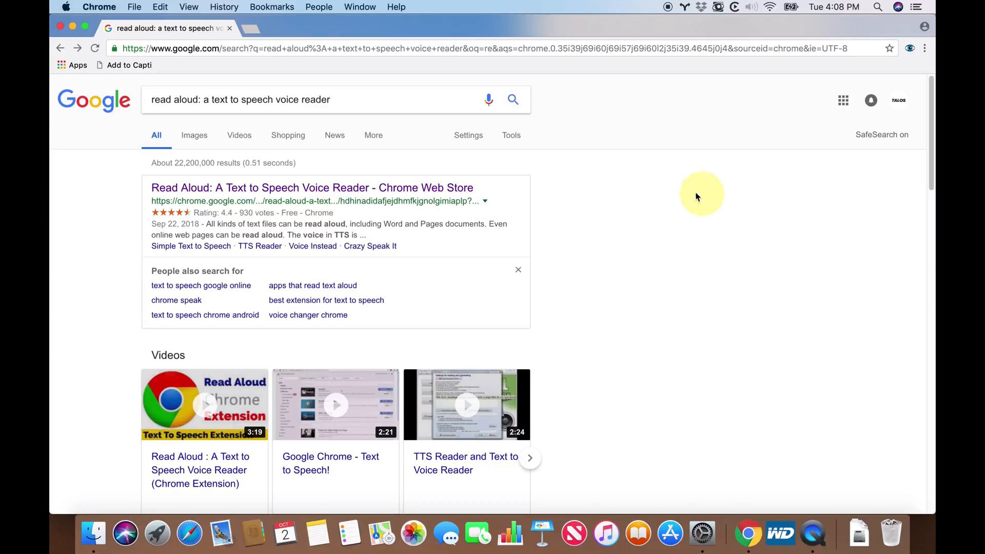
pyautogui.moveTo(624, 177)
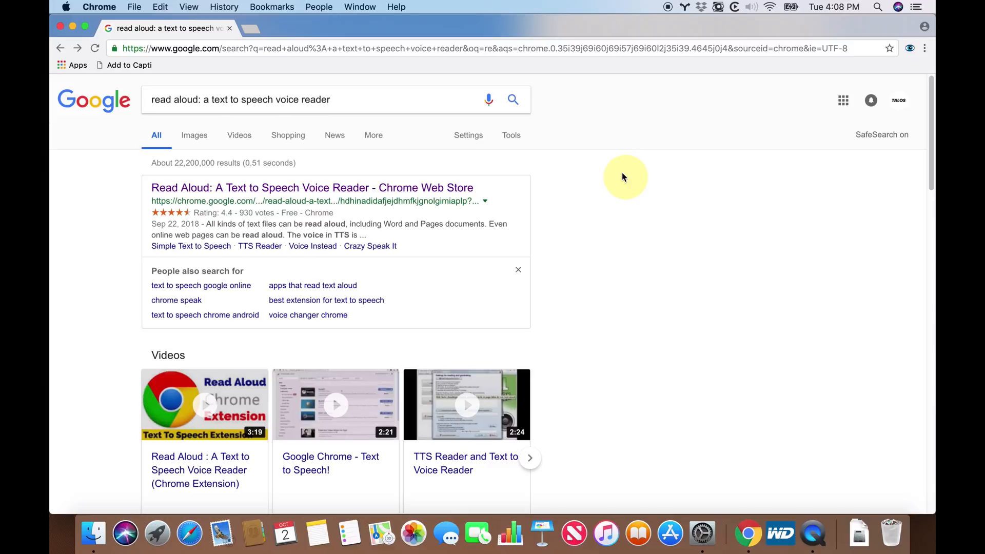
pyautogui.moveTo(264, 193)
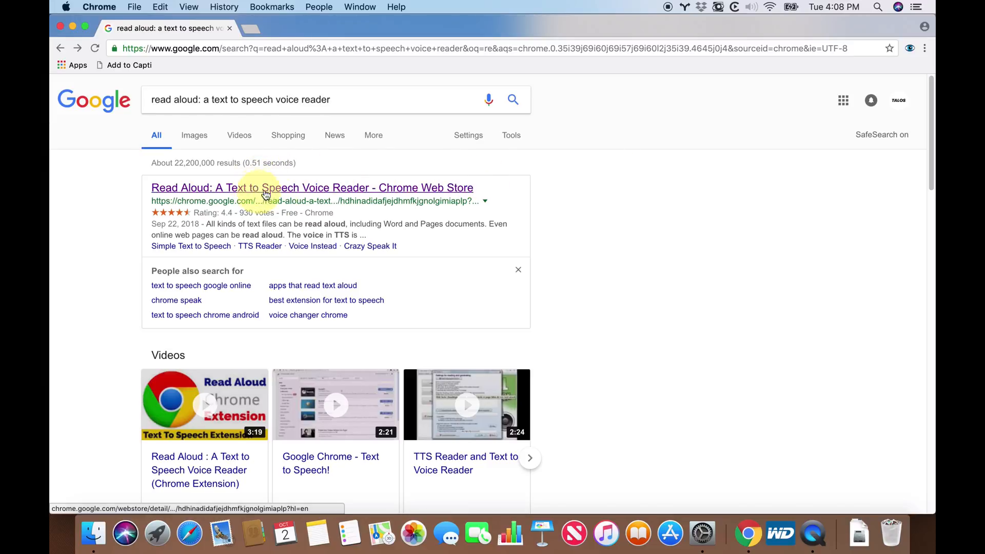
pyautogui.moveTo(459, 199)
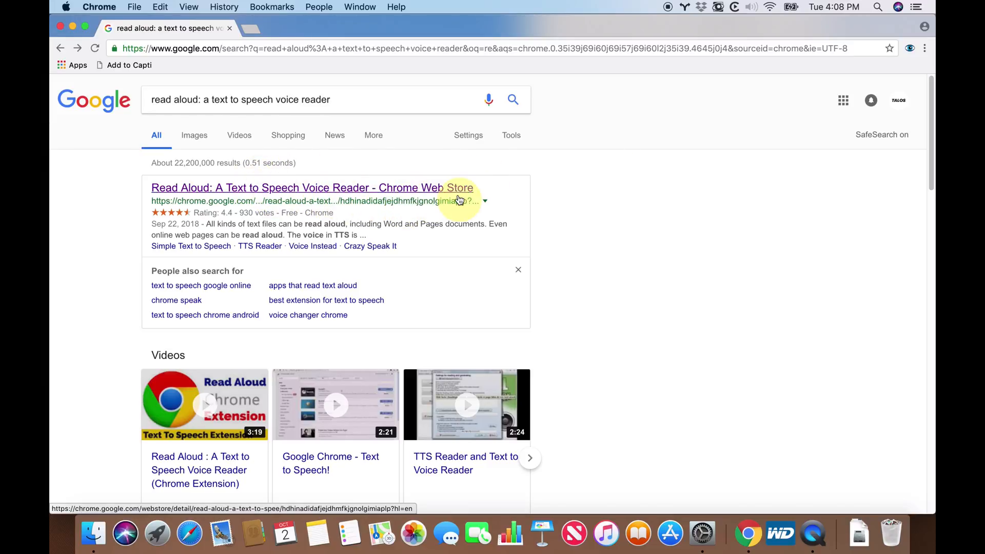
pyautogui.moveTo(448, 238)
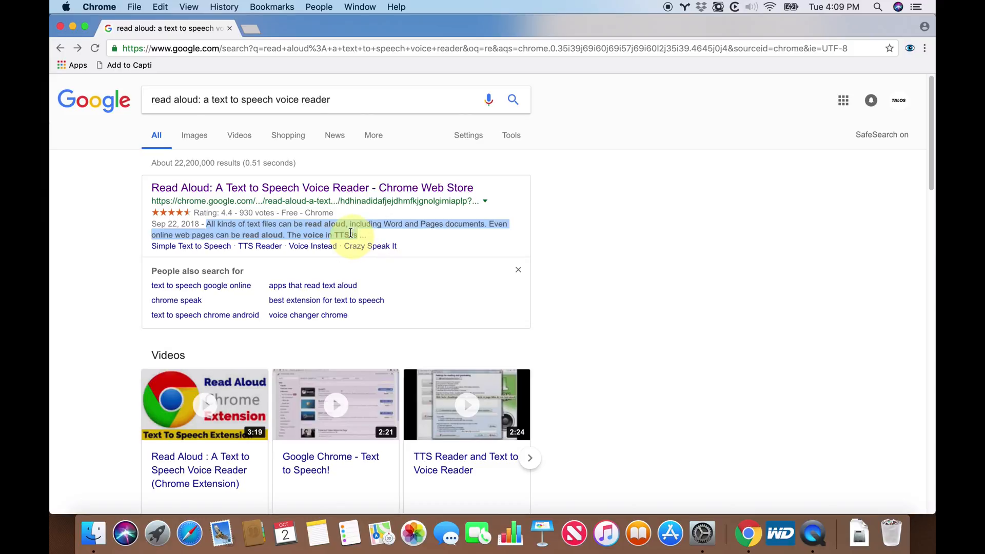
pyautogui.moveTo(407, 188)
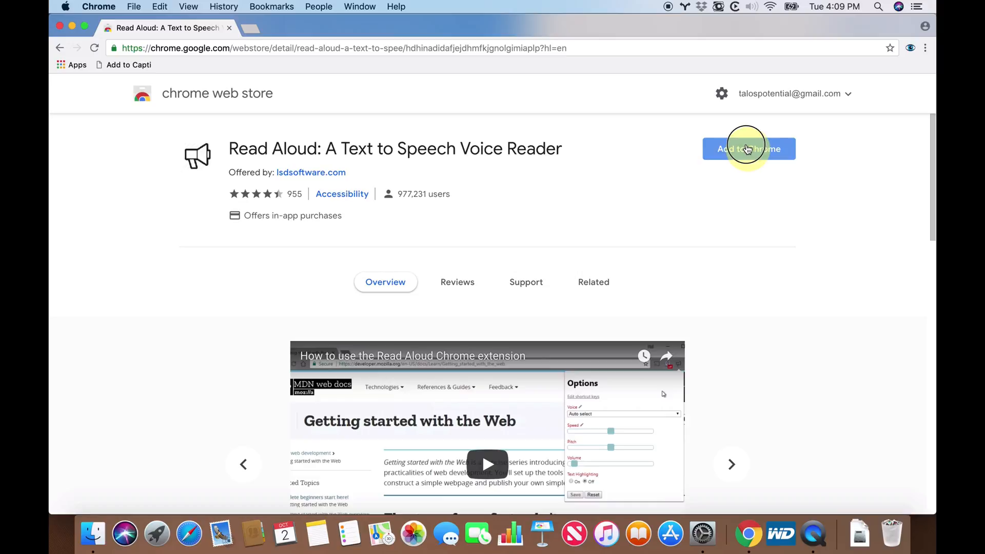
# - Add the Read Aloud: A Text to Speech Voice Reader extension to Chrome
pyautogui.click(748, 149)
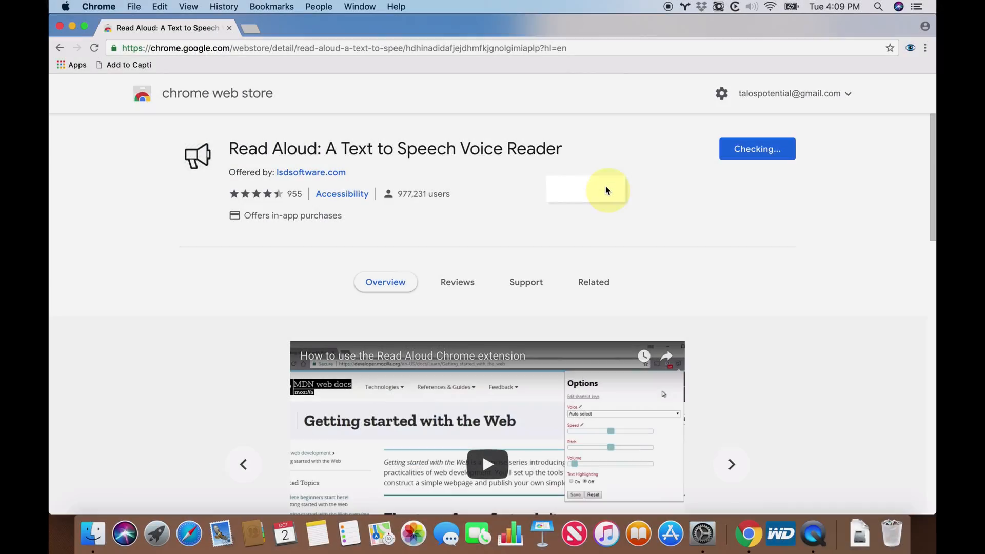
pyautogui.click(757, 149)
pyautogui.write('pro')
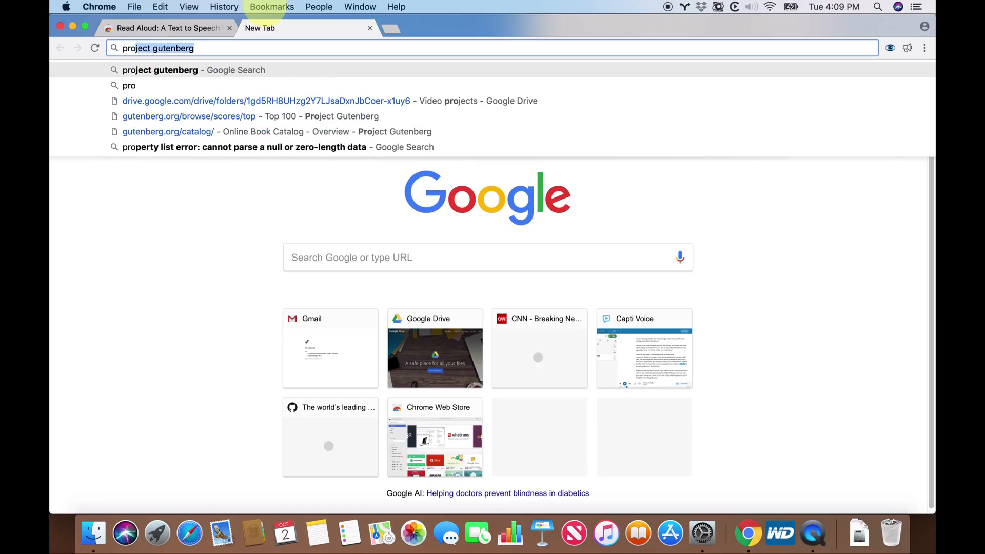
# - Open Beowulf: An Anglo-Saxon Epic Poem from Gutenberg's Top 100 as an online HTML book
pyautogui.click(251, 116)
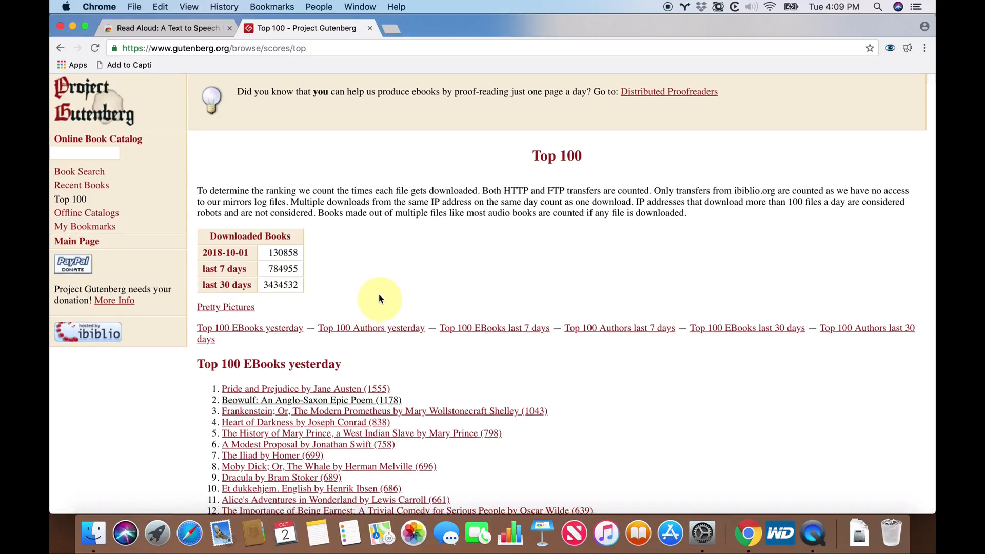
pyautogui.scroll(-3)
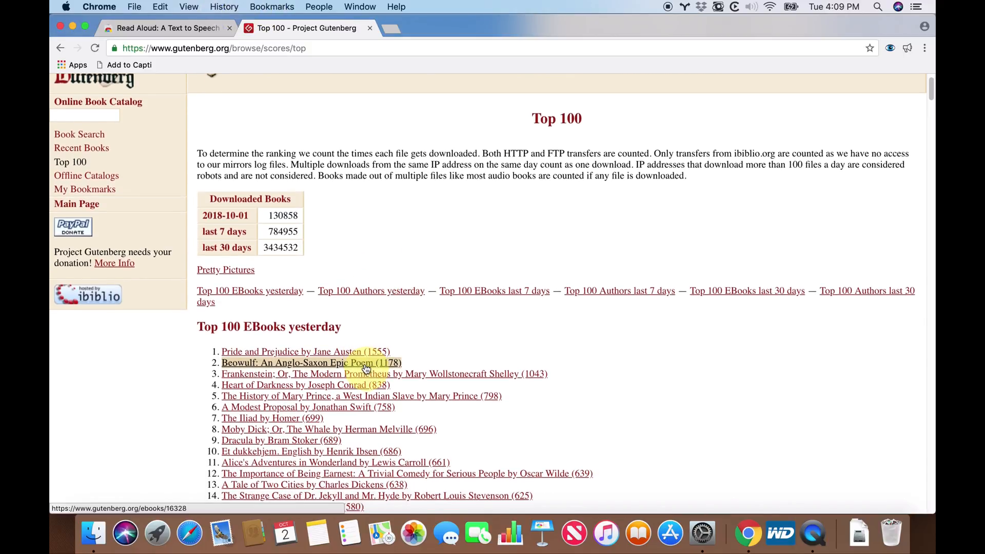
pyautogui.click(311, 363)
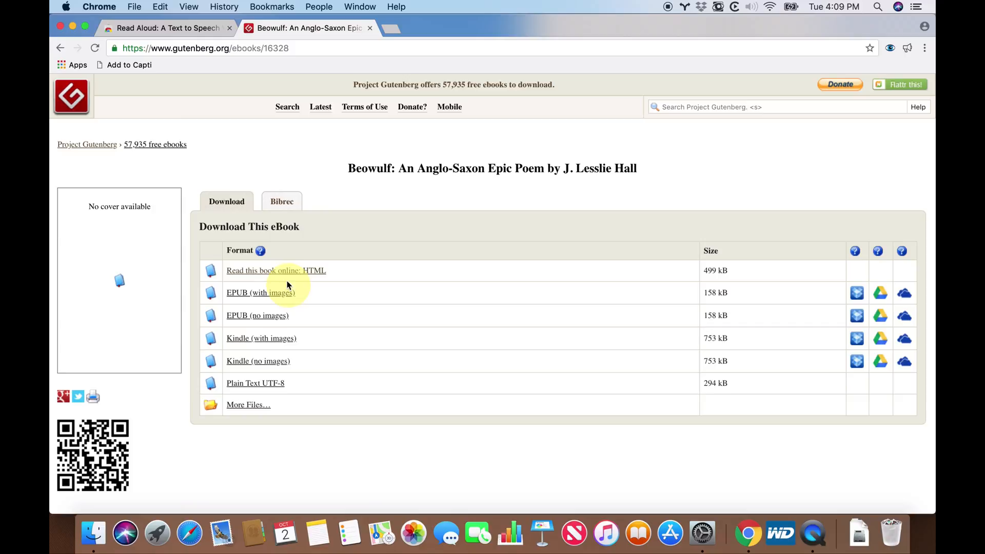
pyautogui.click(275, 271)
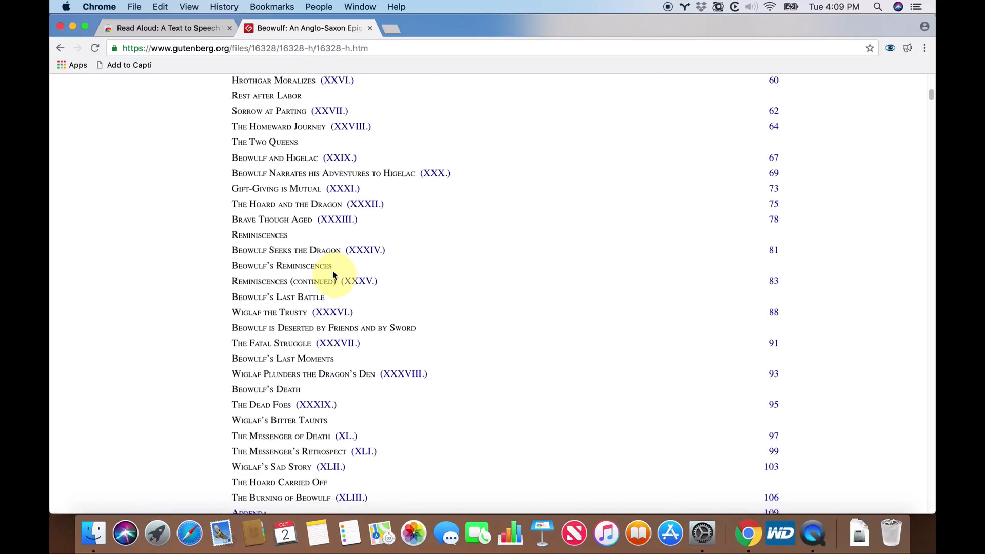
# - Start Read Aloud on the selected first Beowulf preface paragraph
pyautogui.scroll(-3)
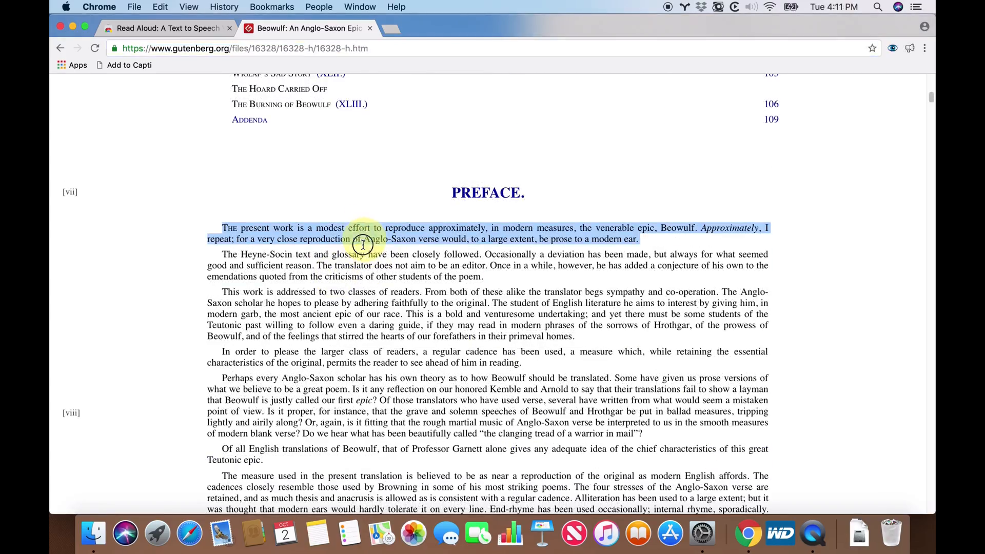
pyautogui.rightClick(361, 246)
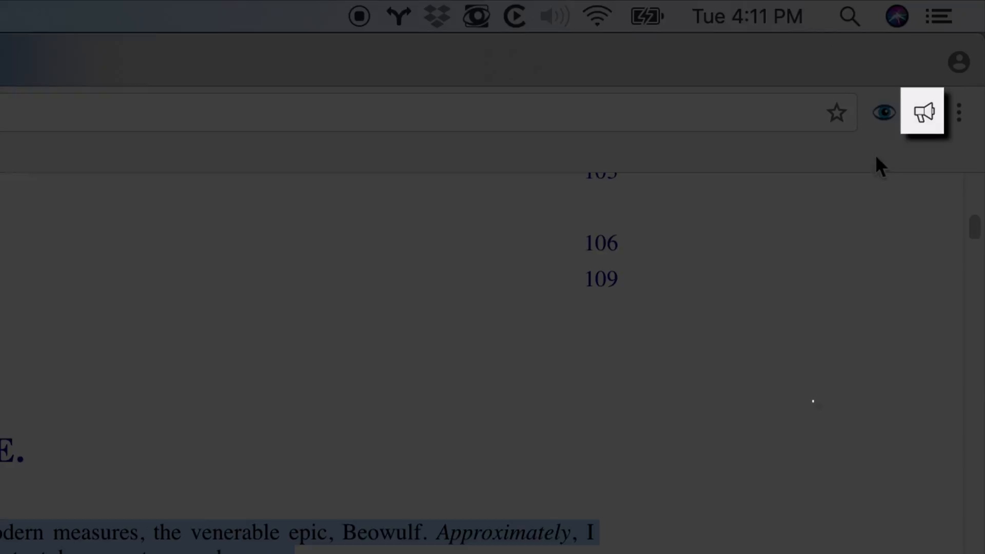
pyautogui.click(922, 112)
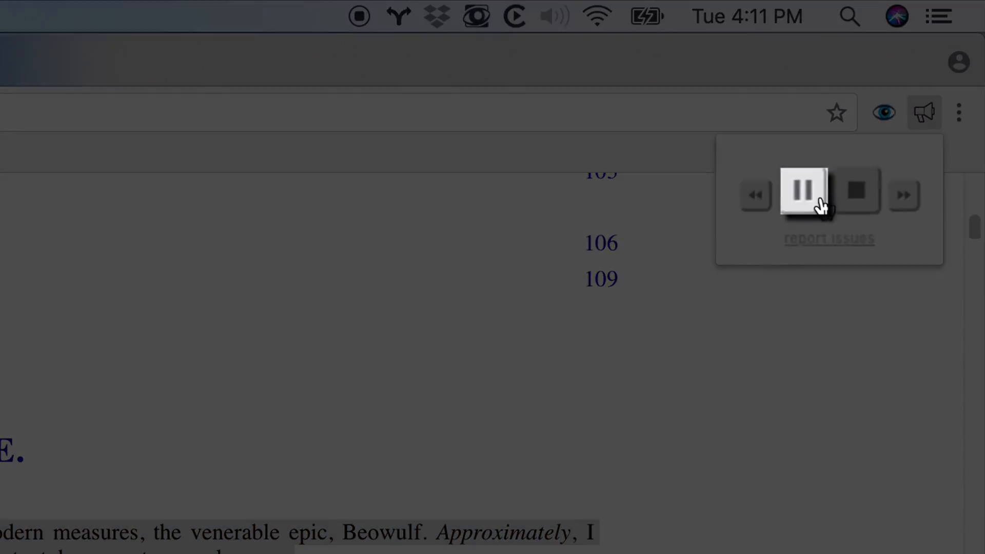
# - Pause and resume the preface reading with the popup's Pause and Play buttons
pyautogui.click(806, 191)
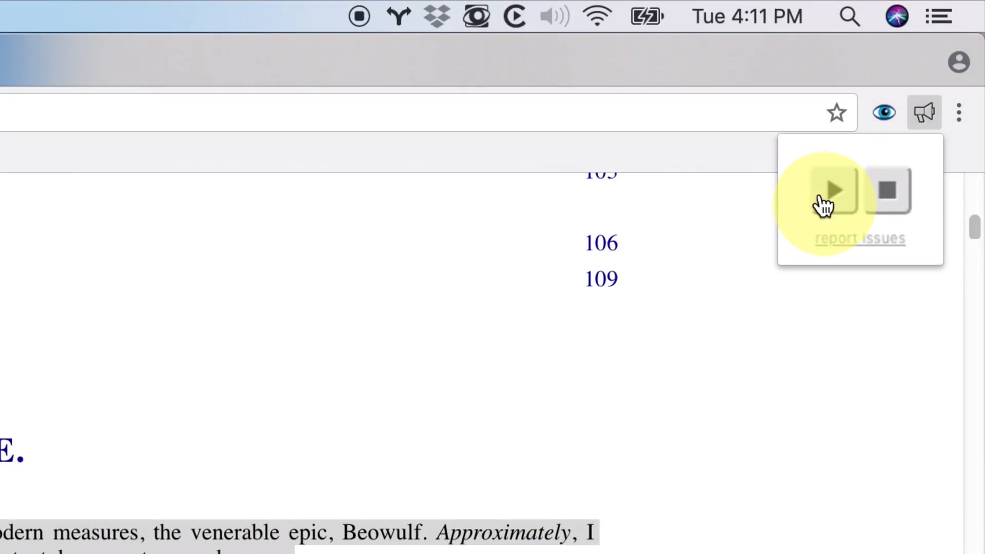
pyautogui.click(831, 190)
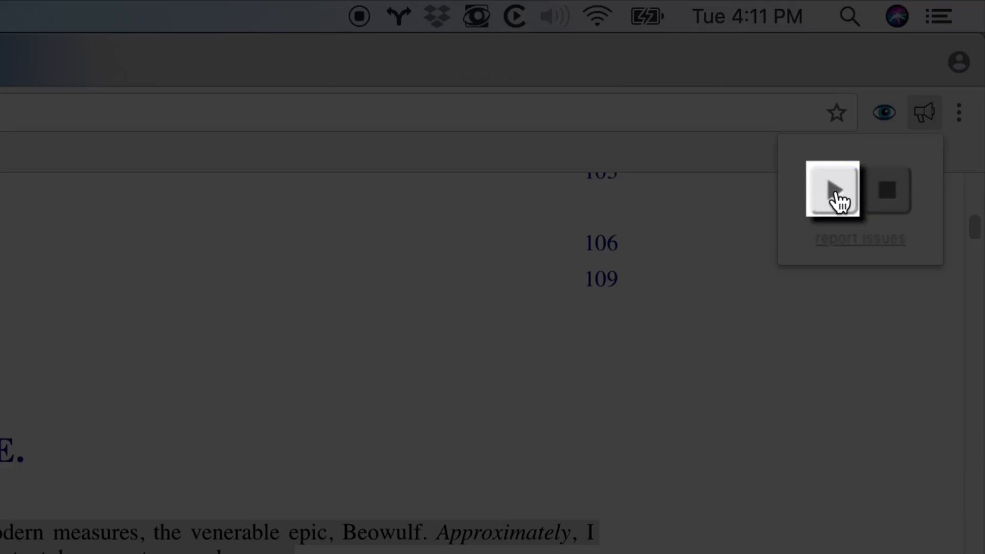
pyautogui.click(831, 189)
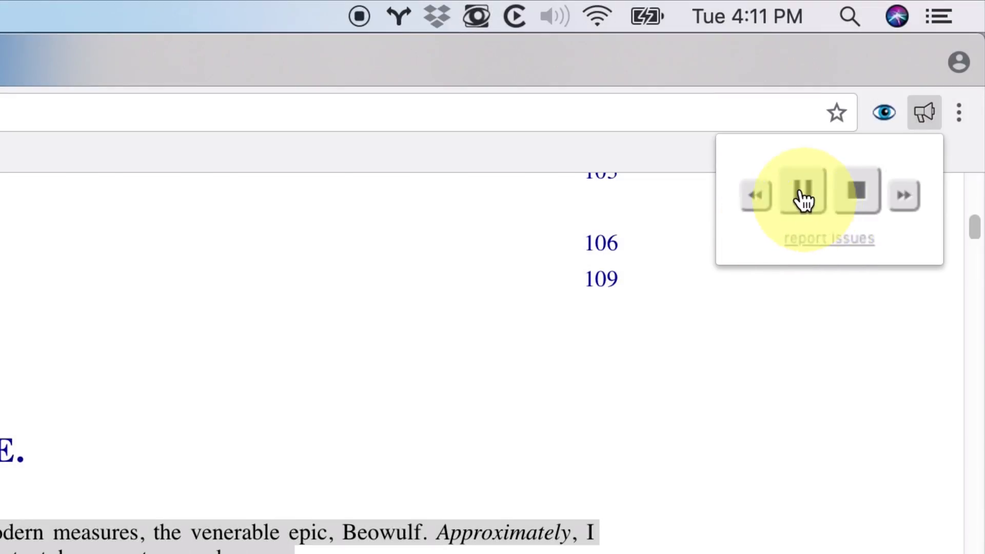
pyautogui.click(804, 192)
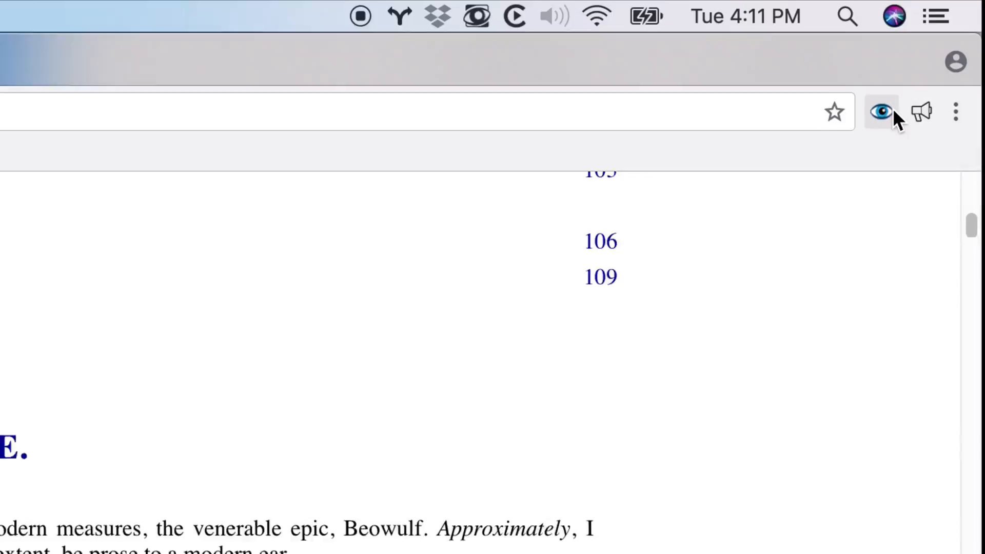
# - Open Read Aloud's Options from its toolbar icon's context menu
pyautogui.rightClick(922, 115)
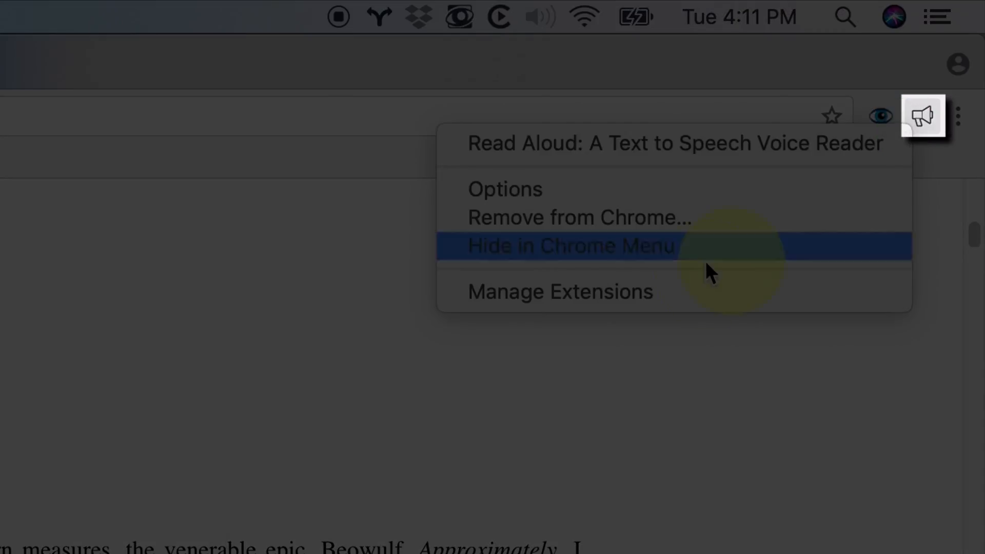
pyautogui.moveTo(628, 189)
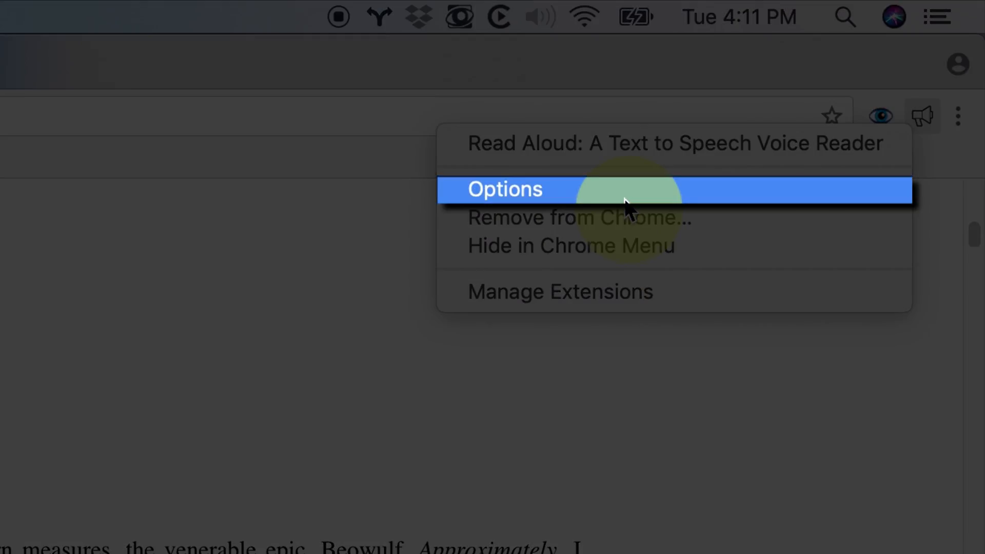
pyautogui.click(504, 190)
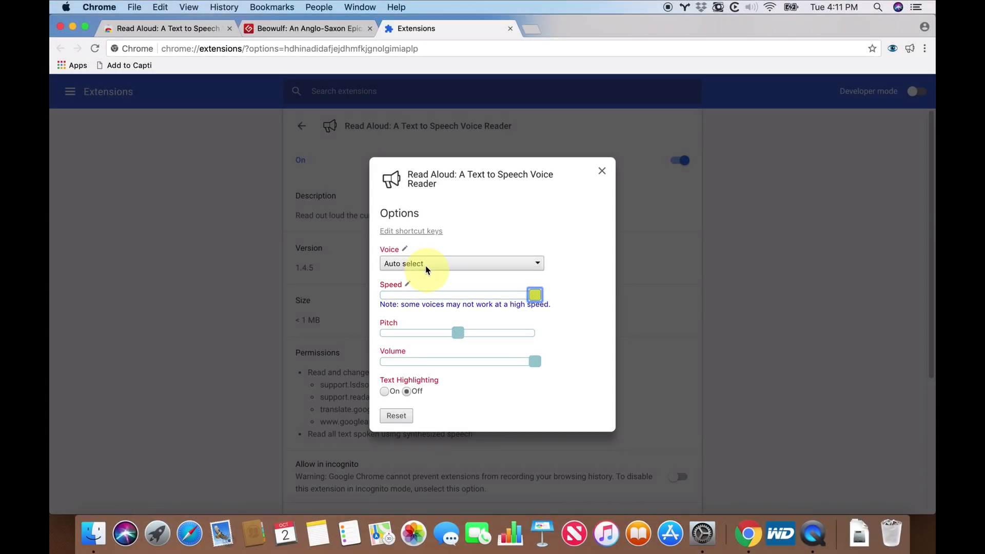
# - Choose the Google US English voice, turn text highlighting on, and close Read Aloud options
pyautogui.click(461, 263)
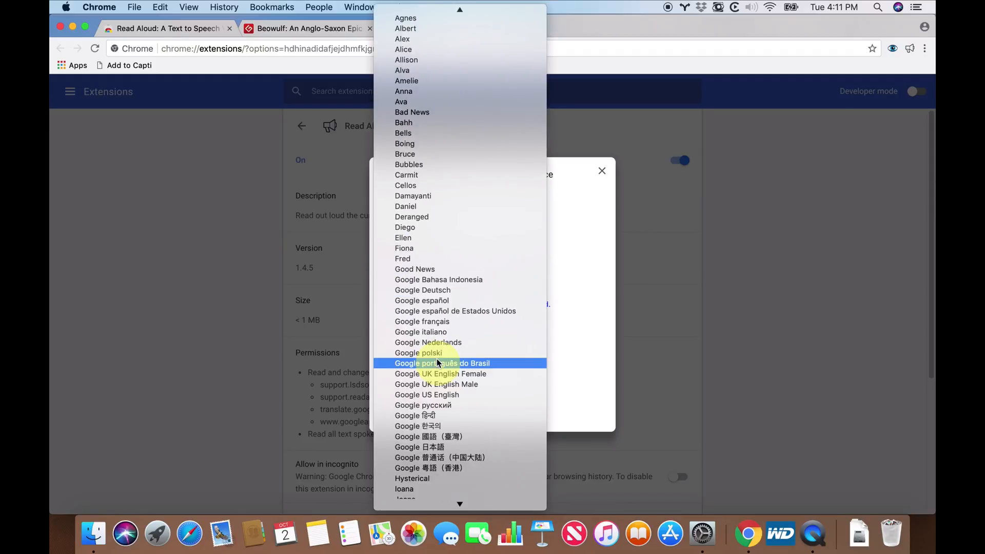
pyautogui.scroll(-3)
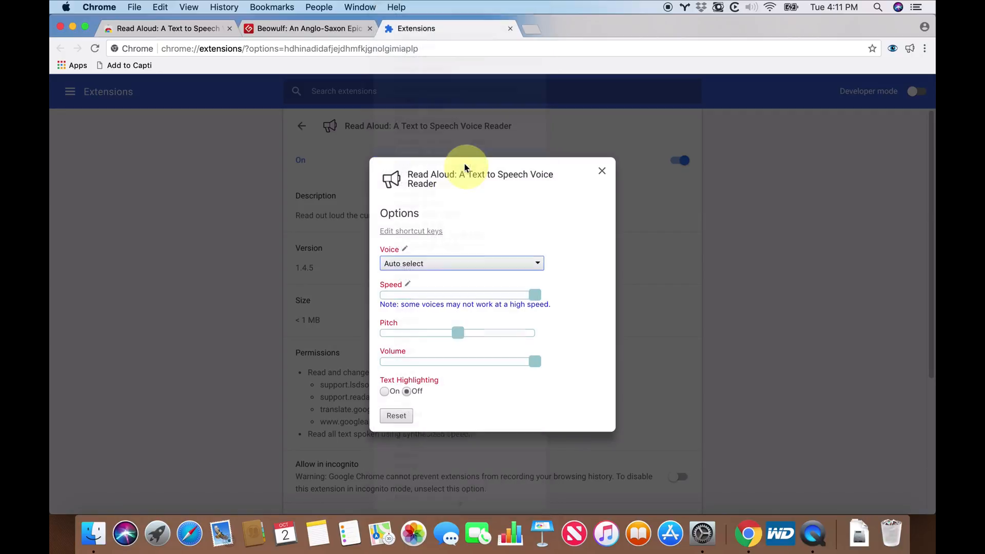
pyautogui.click(461, 263)
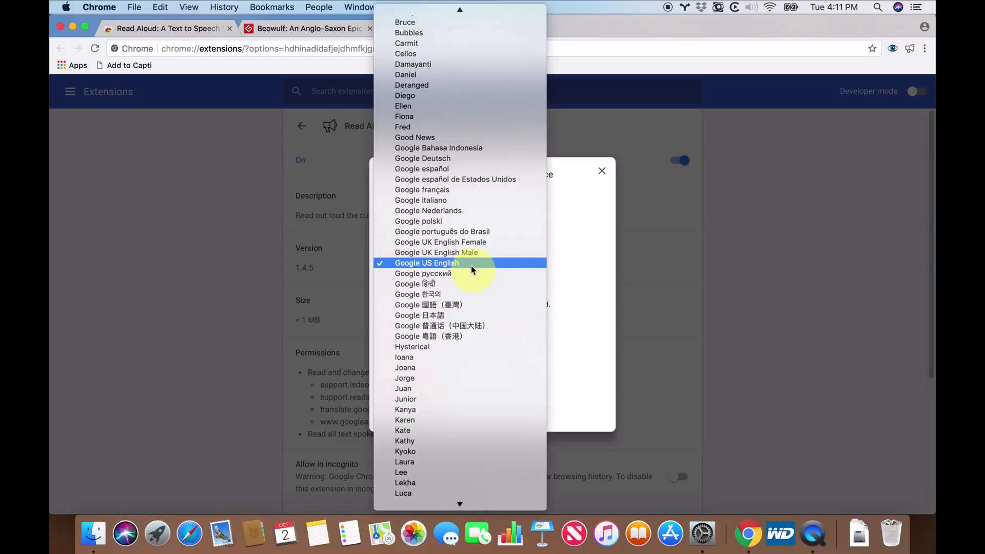
pyautogui.scroll(-3)
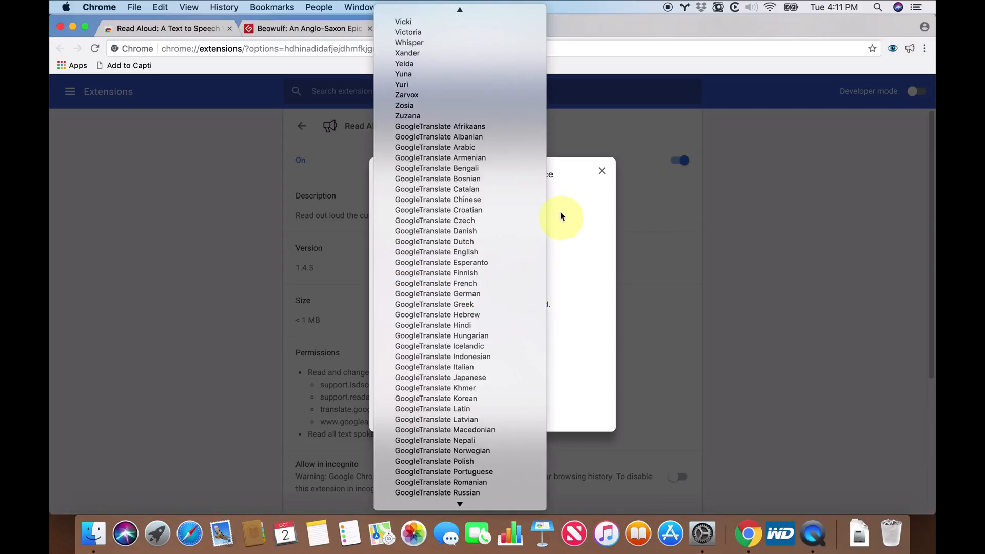
pyautogui.click(462, 263)
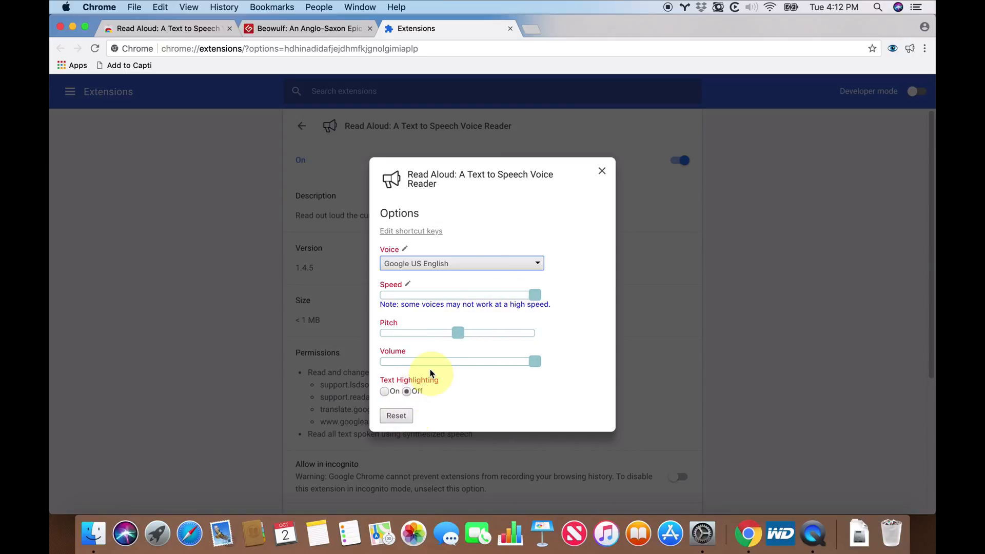
pyautogui.click(384, 391)
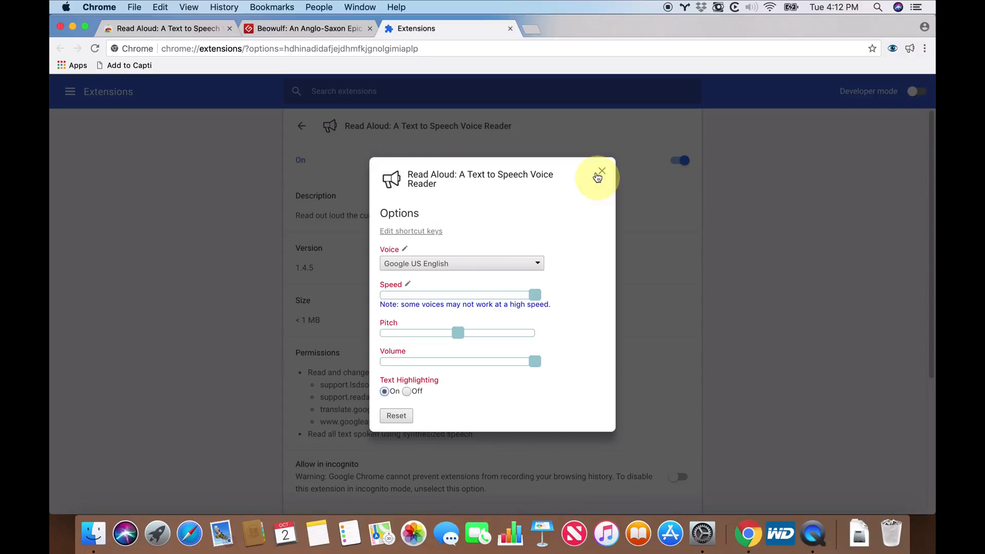
pyautogui.click(601, 171)
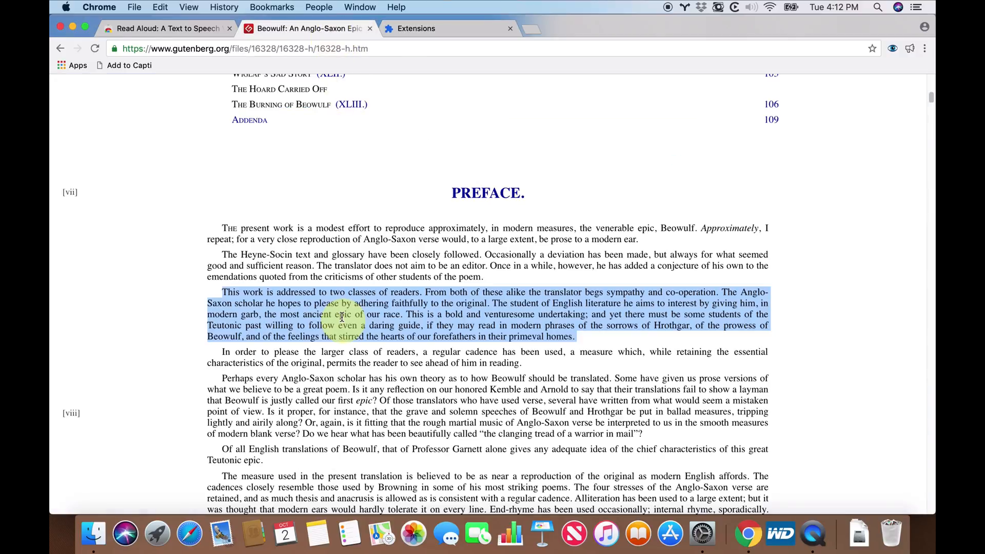
# - Read the selected opening preface paragraphs aloud with highlighting, then stop playback
pyautogui.rightClick(339, 317)
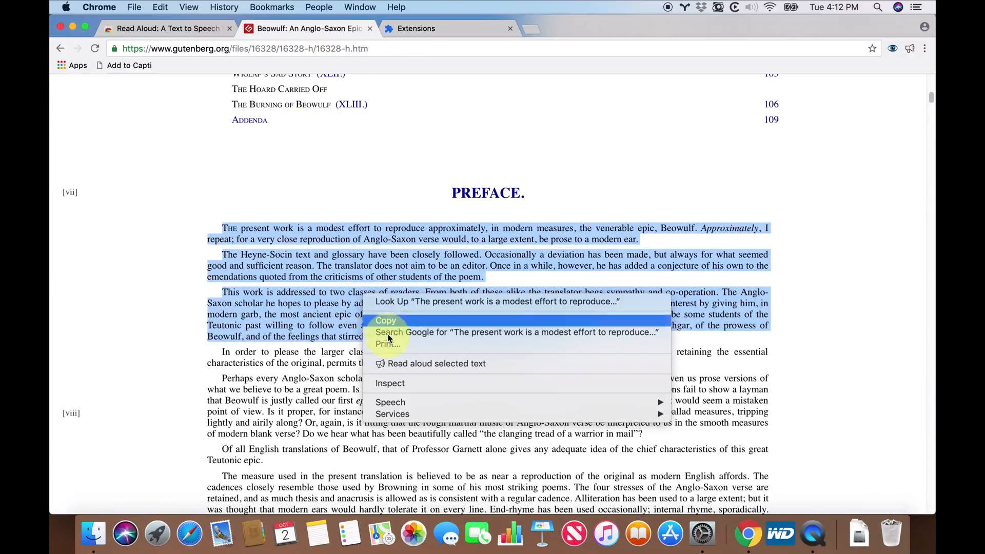
pyautogui.click(847, 65)
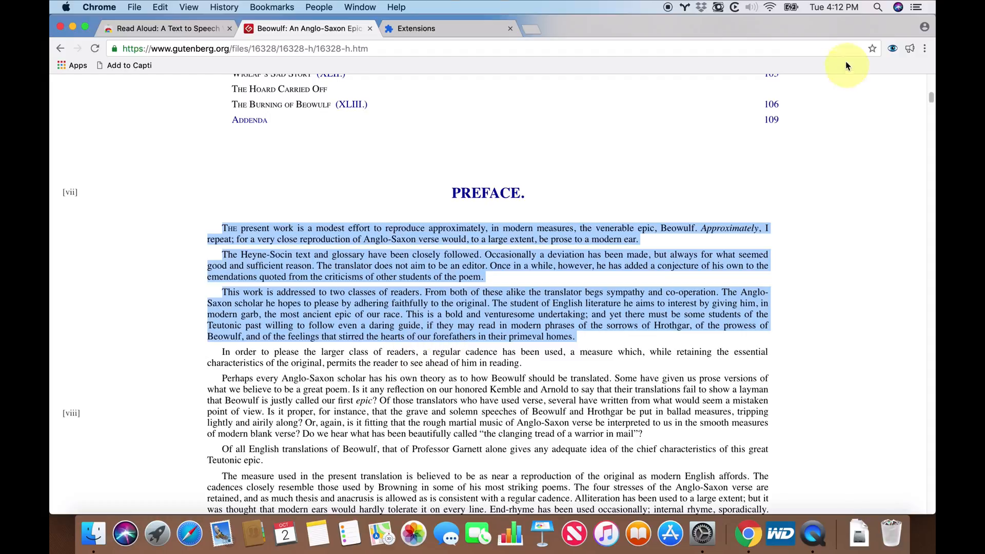
pyautogui.click(909, 49)
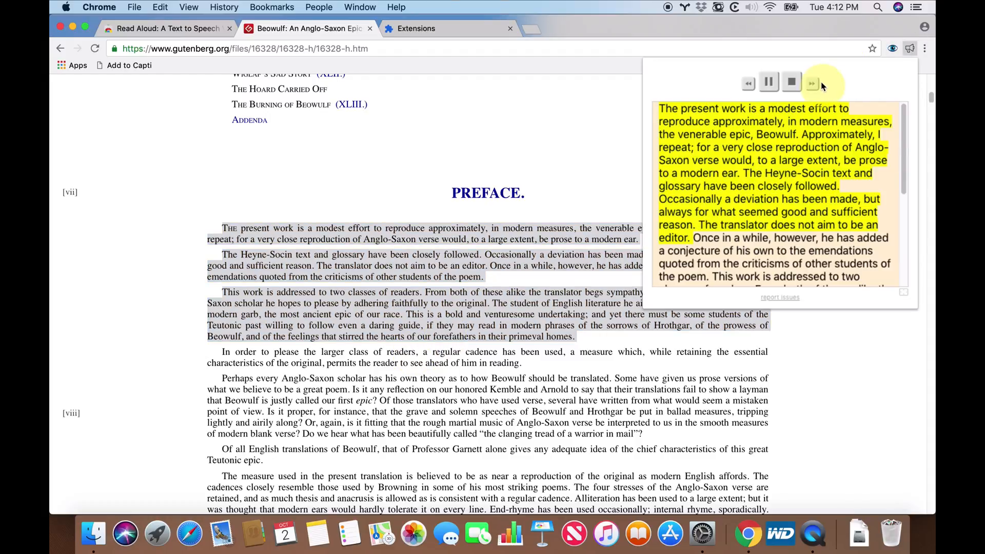
pyautogui.click(791, 82)
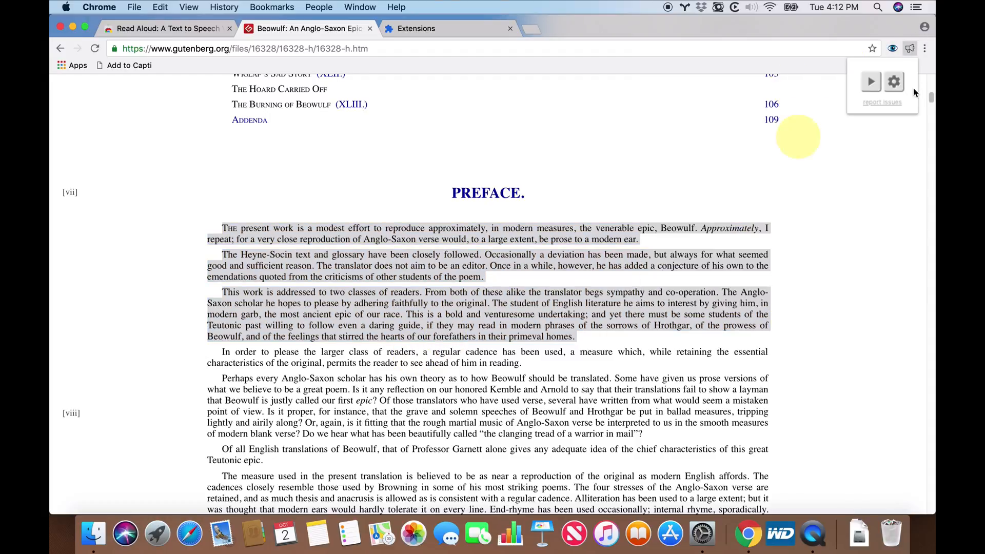
# - Open Read Aloud settings from the popup and browse voices for GoogleTranslate English
pyautogui.click(870, 82)
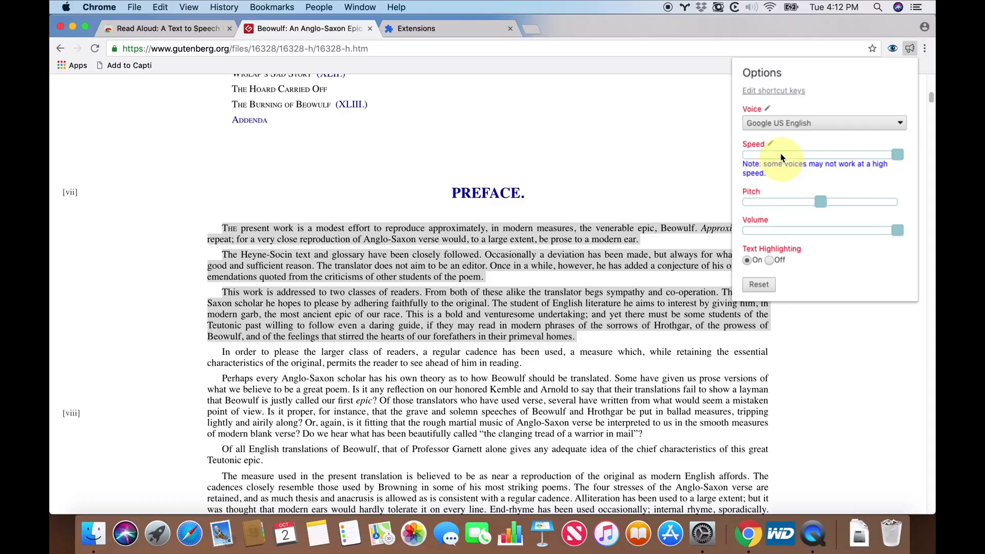
pyautogui.click(823, 123)
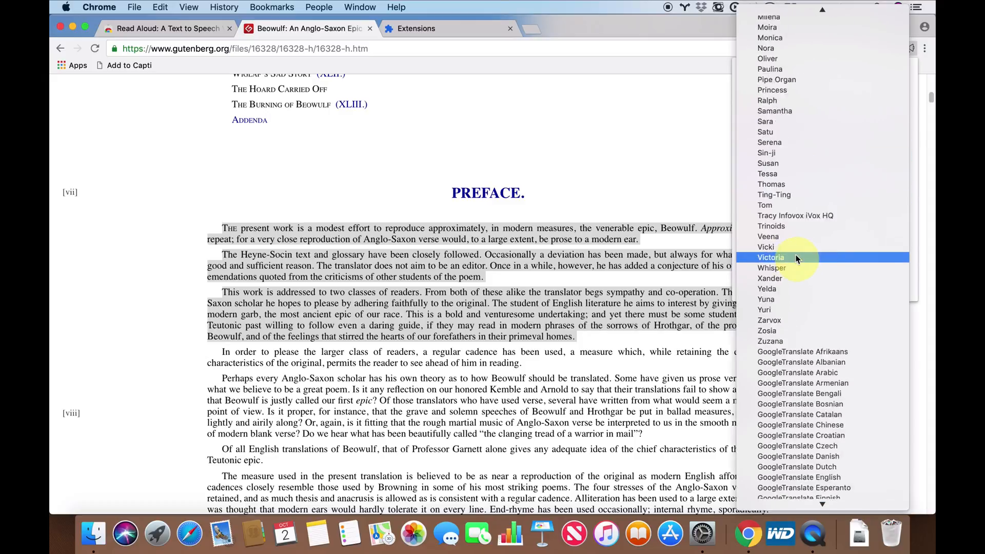
pyautogui.scroll(-3)
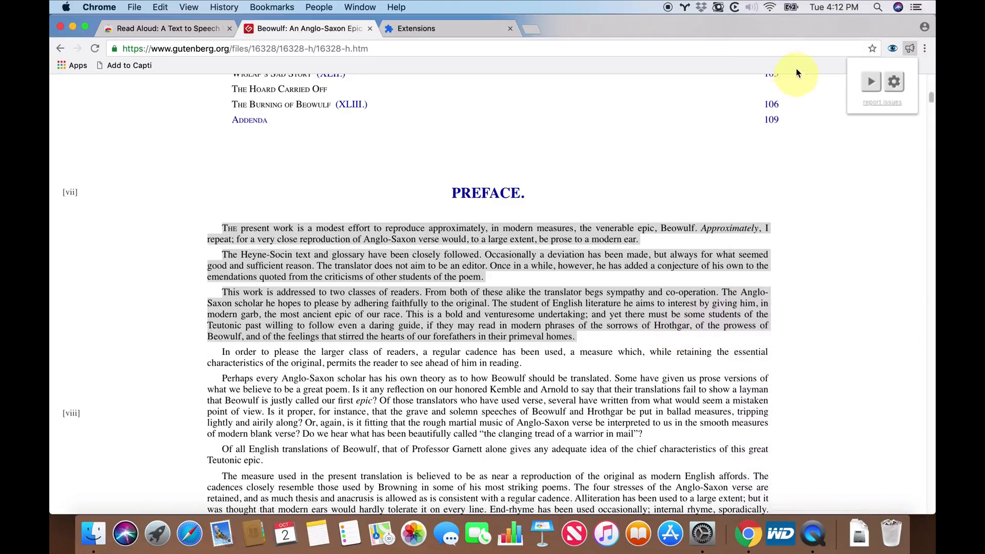
pyautogui.moveTo(764, 143)
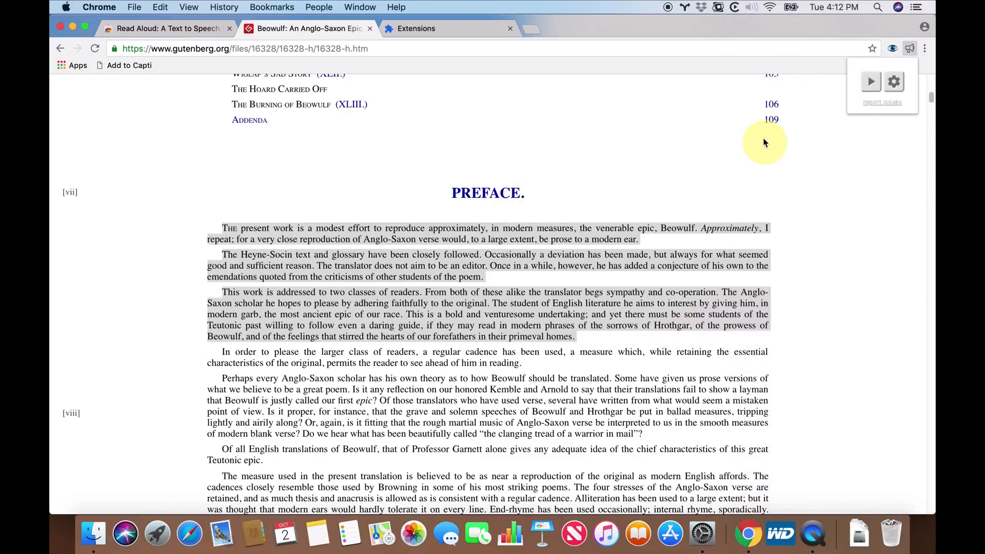
pyautogui.moveTo(818, 158)
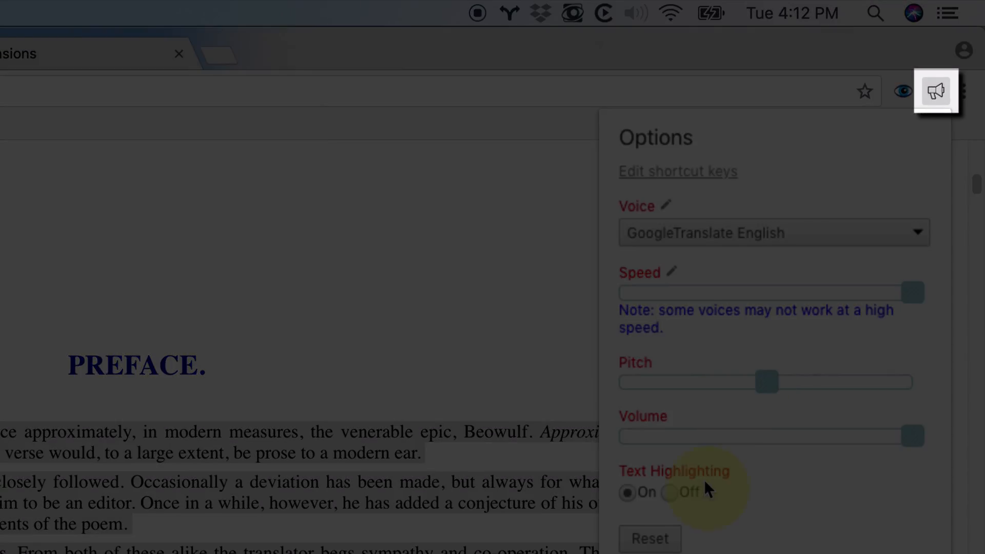
# - Reach Read Aloud's Edit shortcut keys page via its Options
pyautogui.rightClick(935, 91)
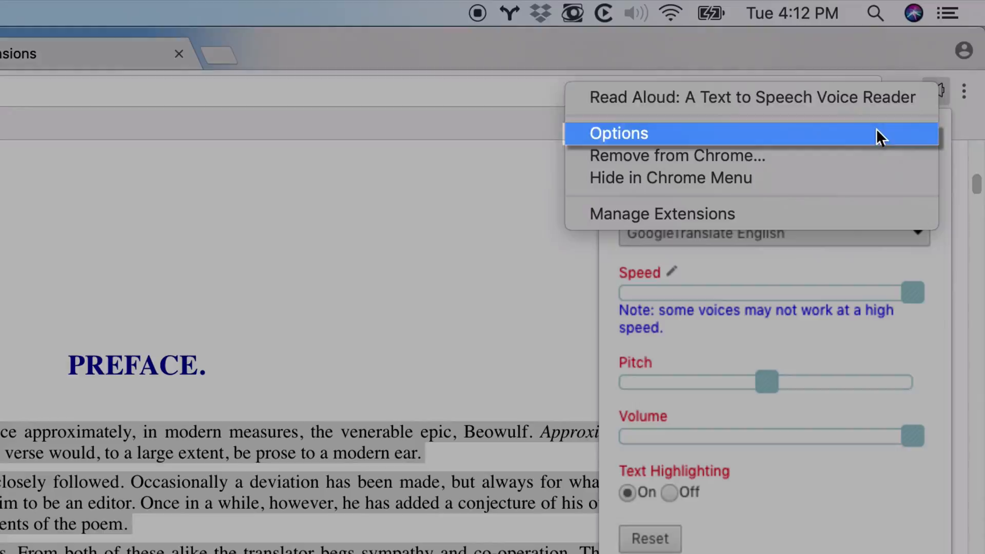
pyautogui.click(618, 133)
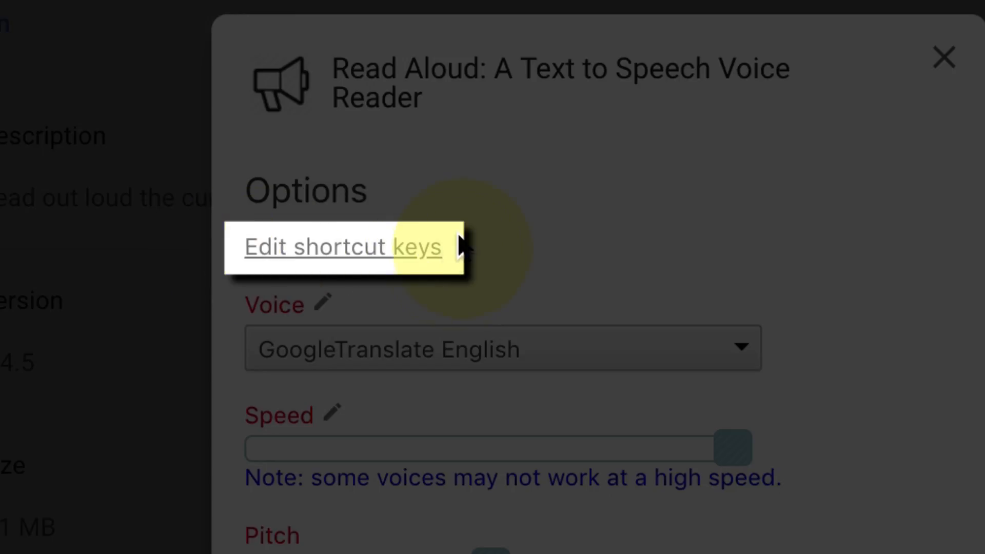
pyautogui.click(316, 246)
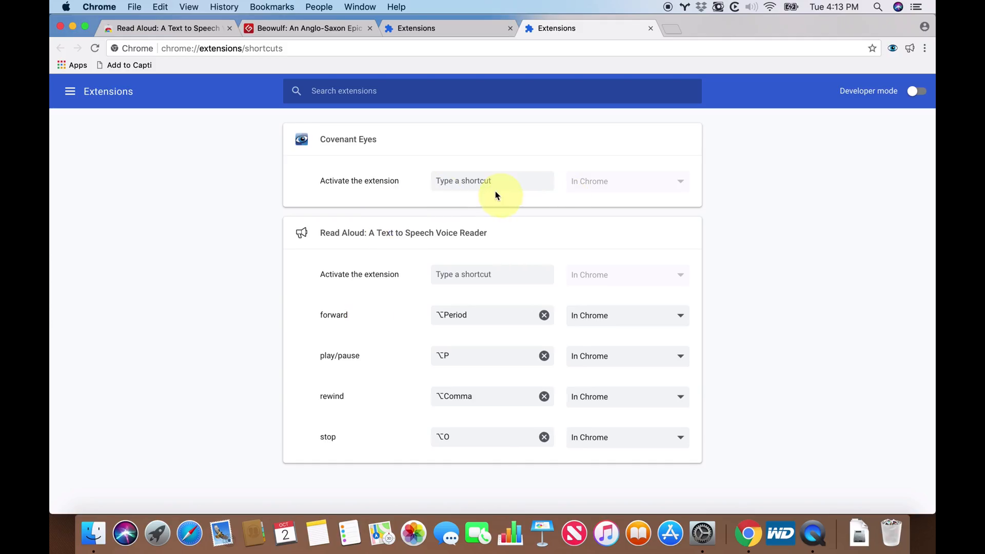
# - Assign new Read Aloud shortcut keys and set play/pause and stop shortcuts to Global
pyautogui.click(492, 274)
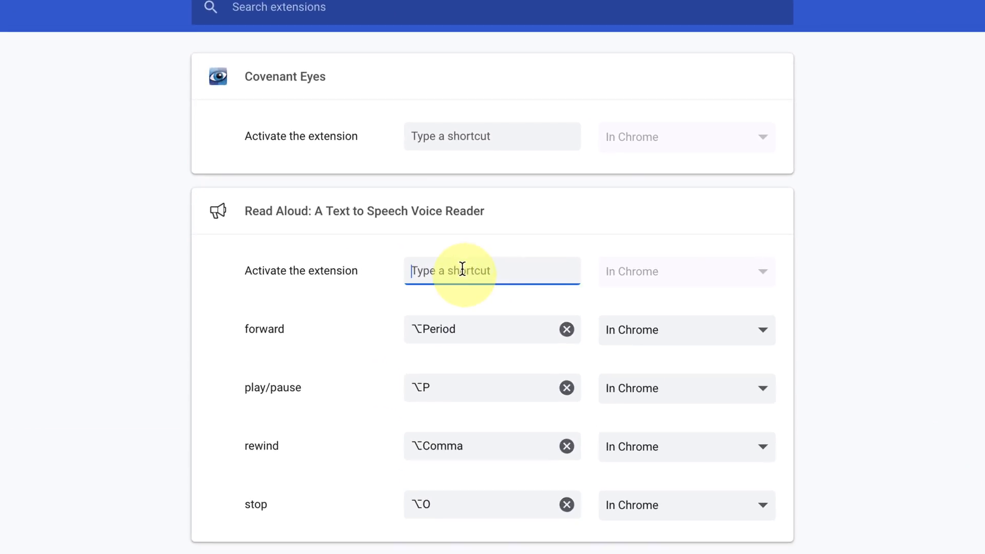
pyautogui.moveTo(492, 300)
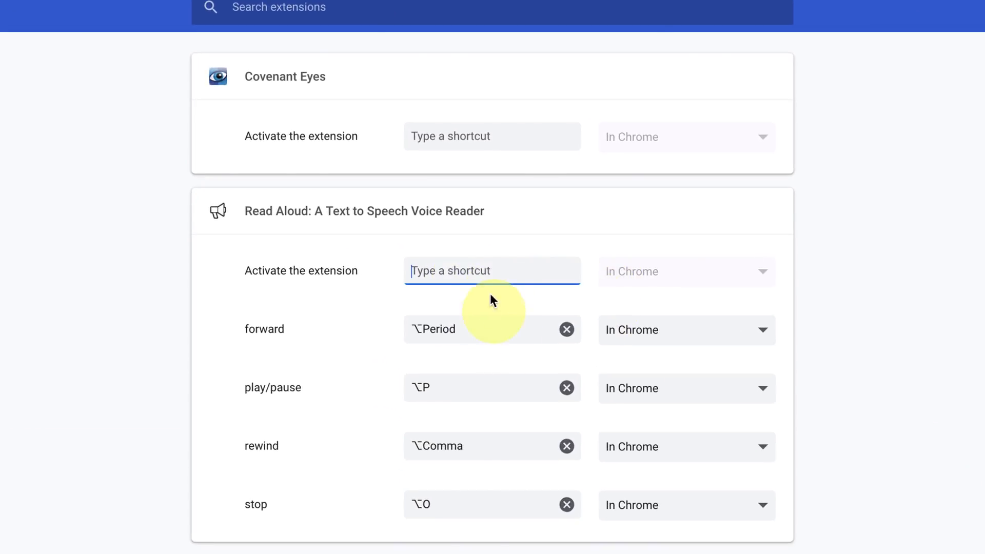
pyautogui.click(492, 271)
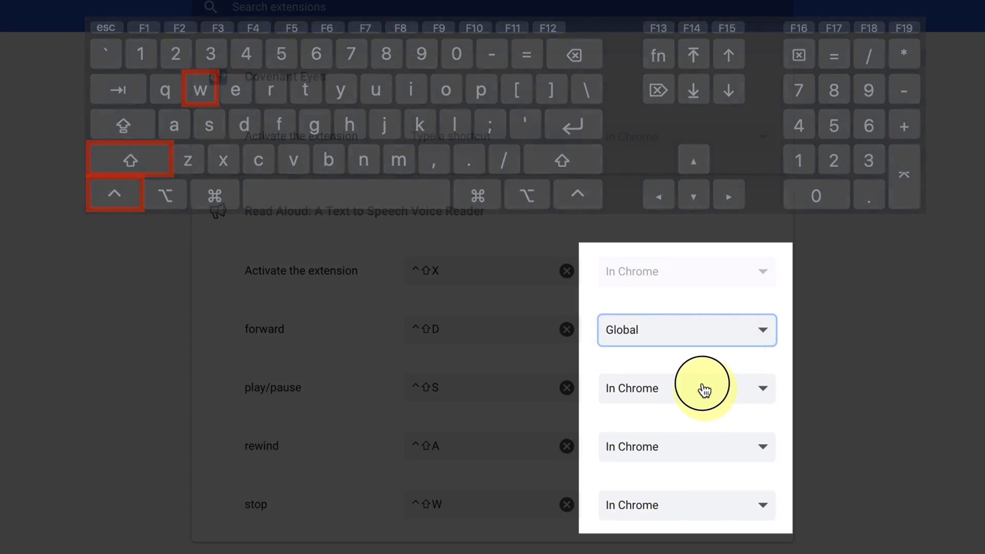
pyautogui.click(686, 388)
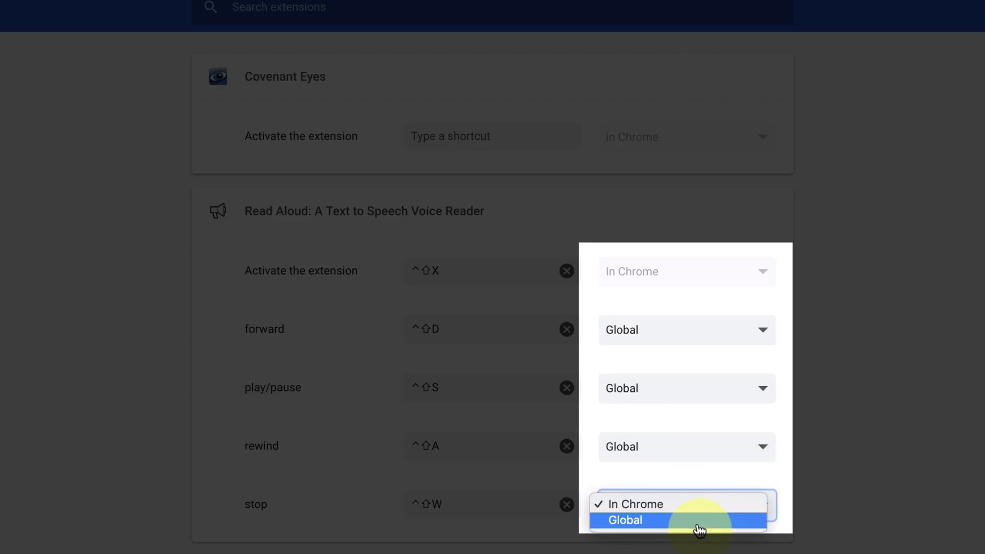
pyautogui.click(624, 520)
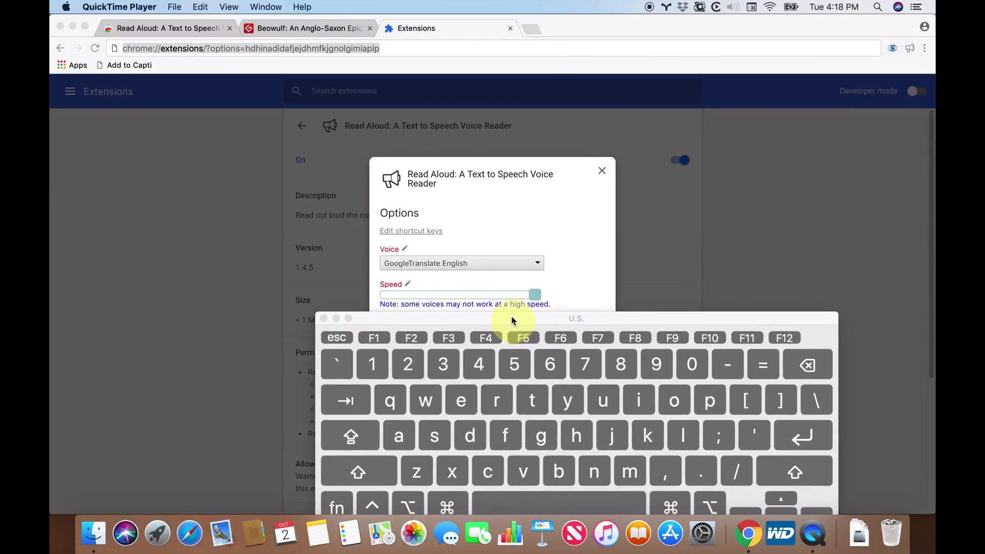
pyautogui.click(410, 230)
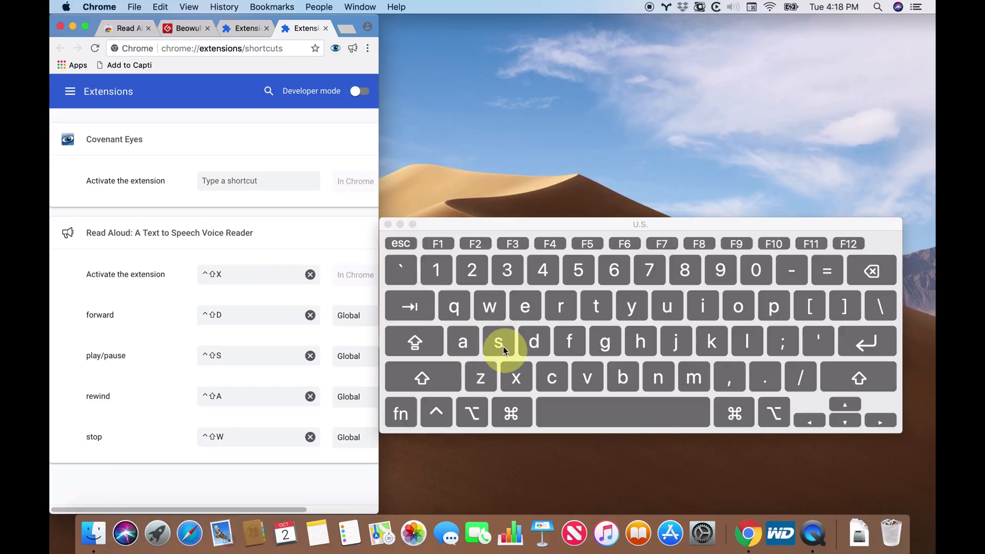
pyautogui.moveTo(515, 377)
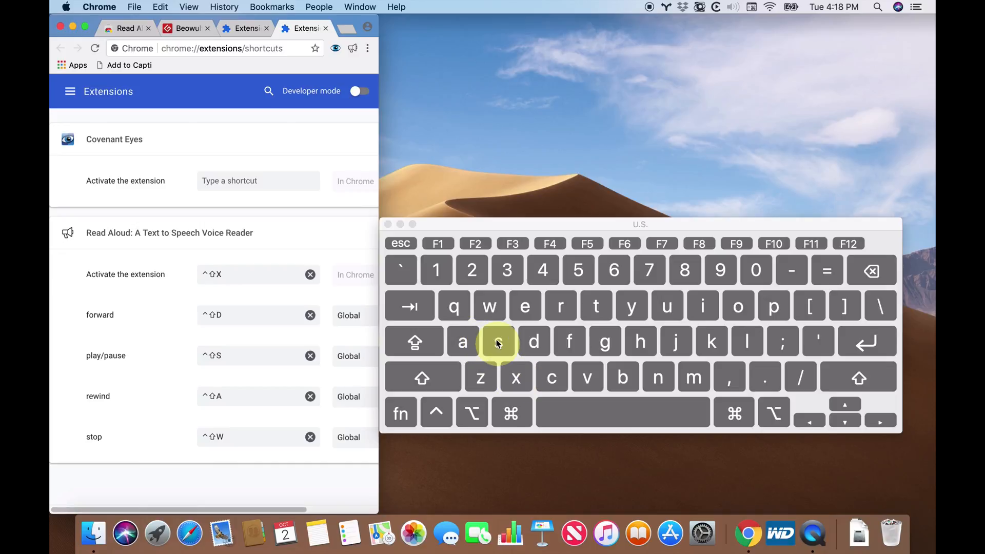
pyautogui.moveTo(498, 341)
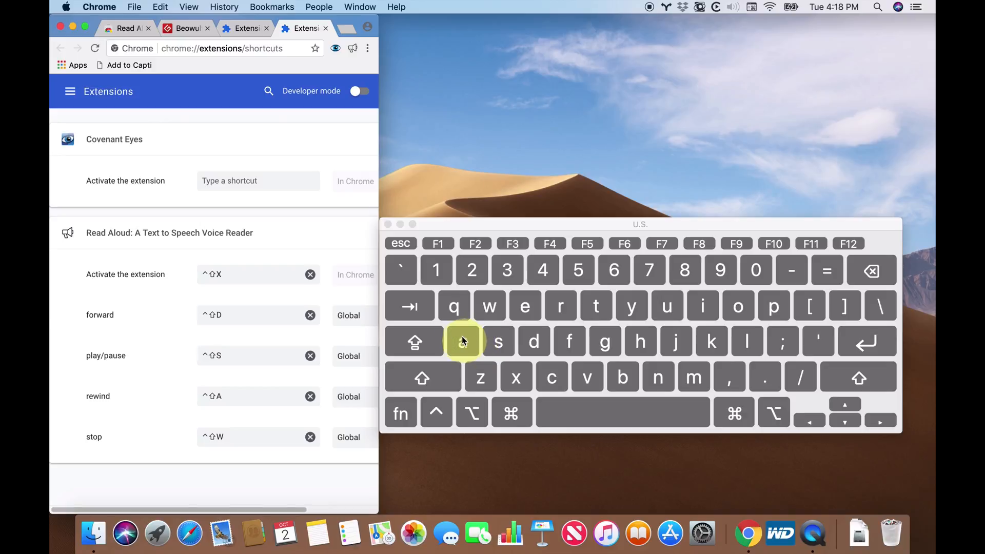
pyautogui.moveTo(533, 342)
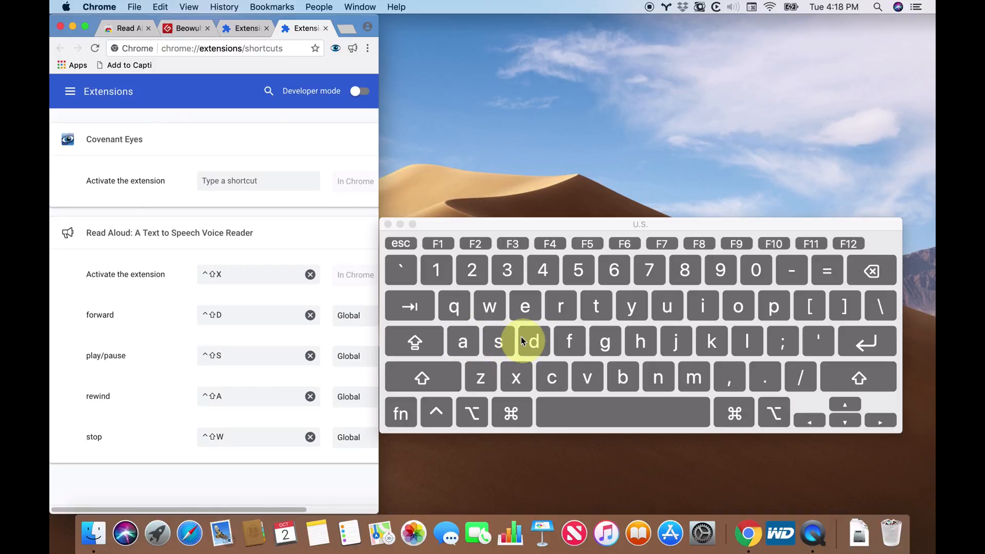
pyautogui.moveTo(497, 342)
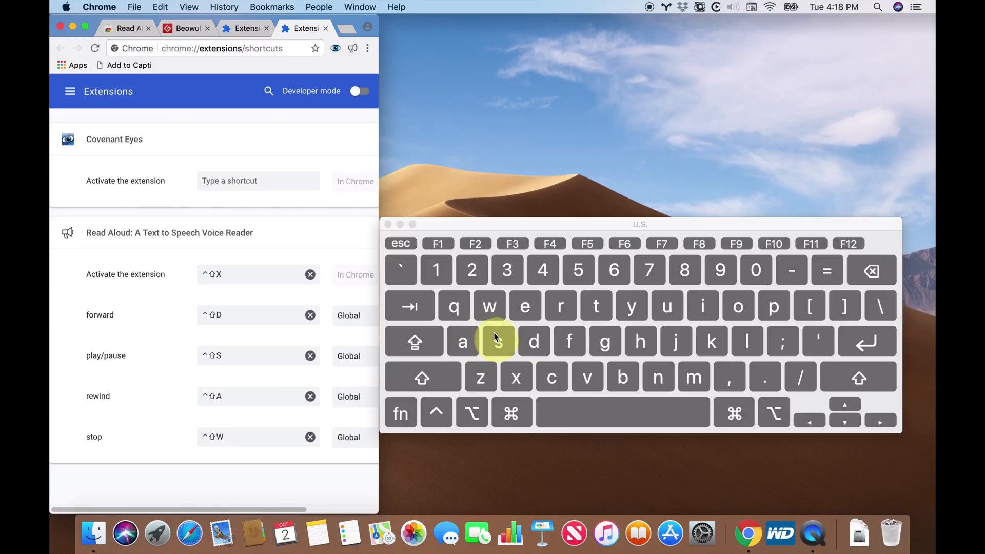
pyautogui.moveTo(515, 378)
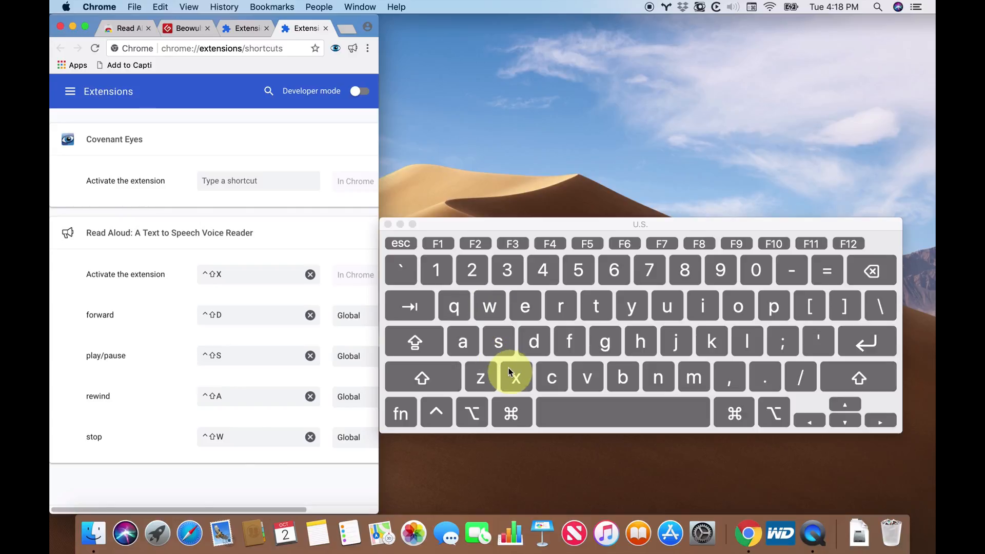
pyautogui.moveTo(453, 307)
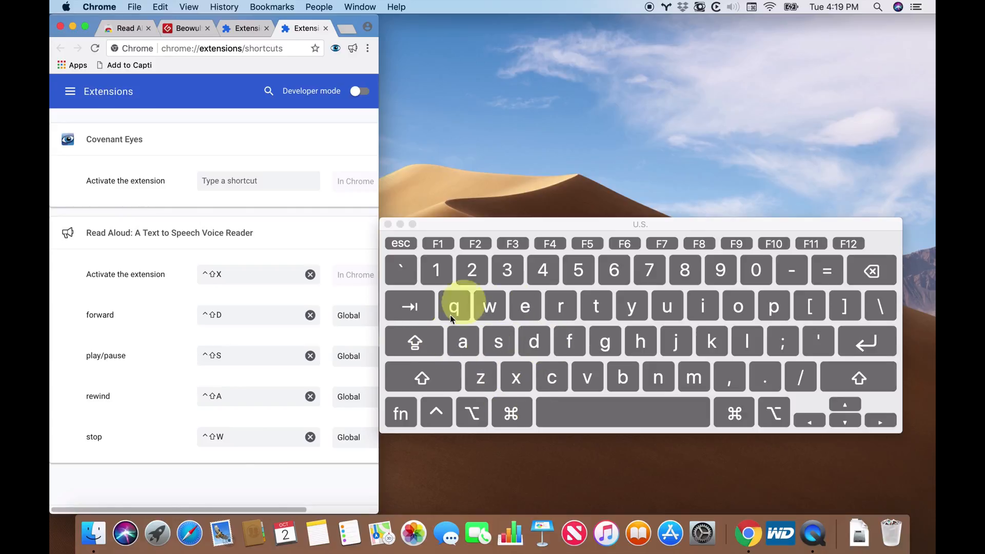
pyautogui.moveTo(498, 349)
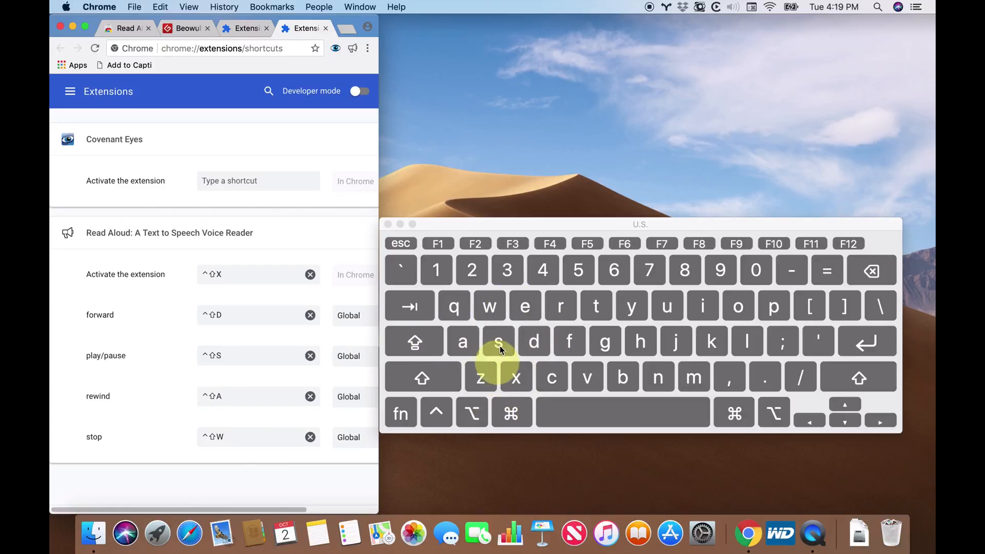
pyautogui.moveTo(389, 368)
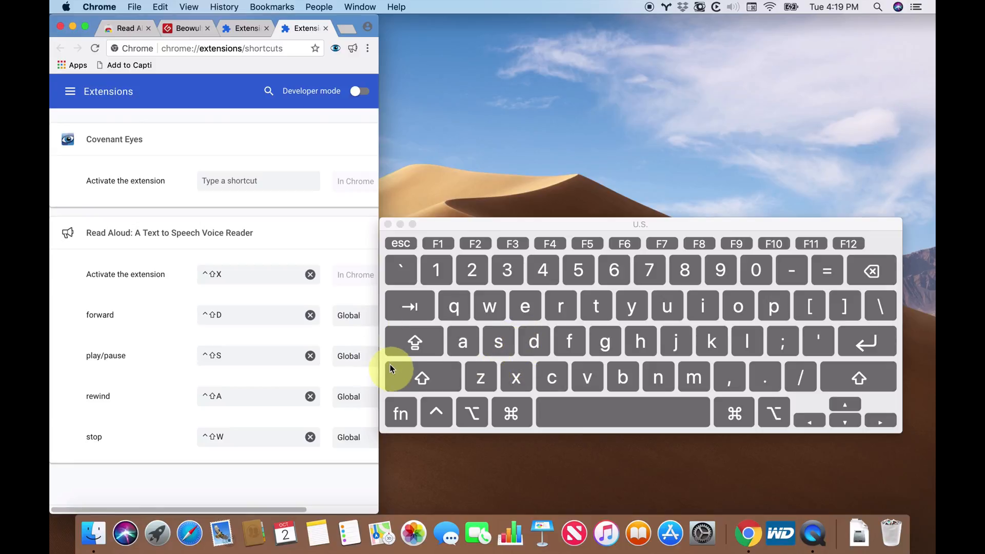
pyautogui.moveTo(380, 230)
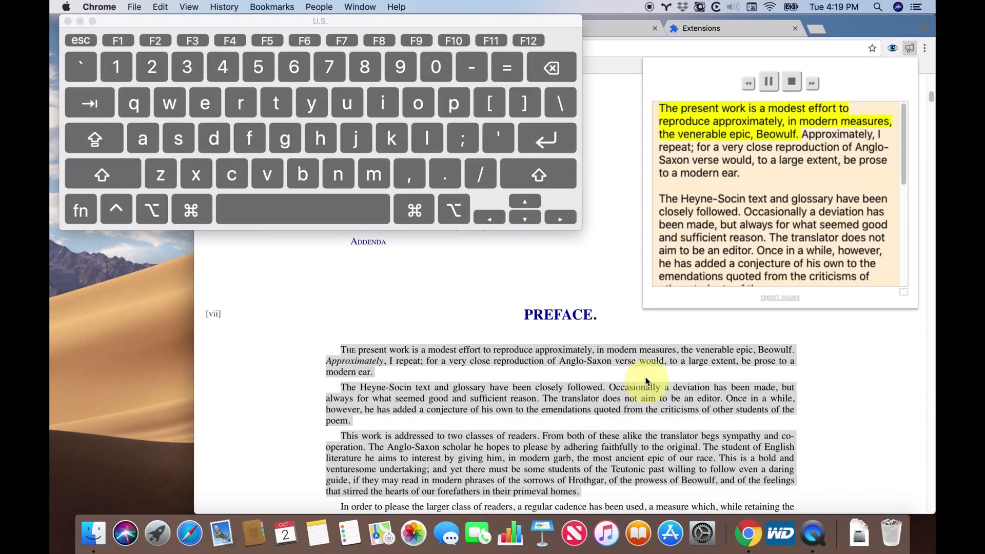
# - Pause and stop reading, read the 'Perhaps every Anglo-Saxon scholar' paragraph, then close Keyboard Viewer
pyautogui.click(768, 82)
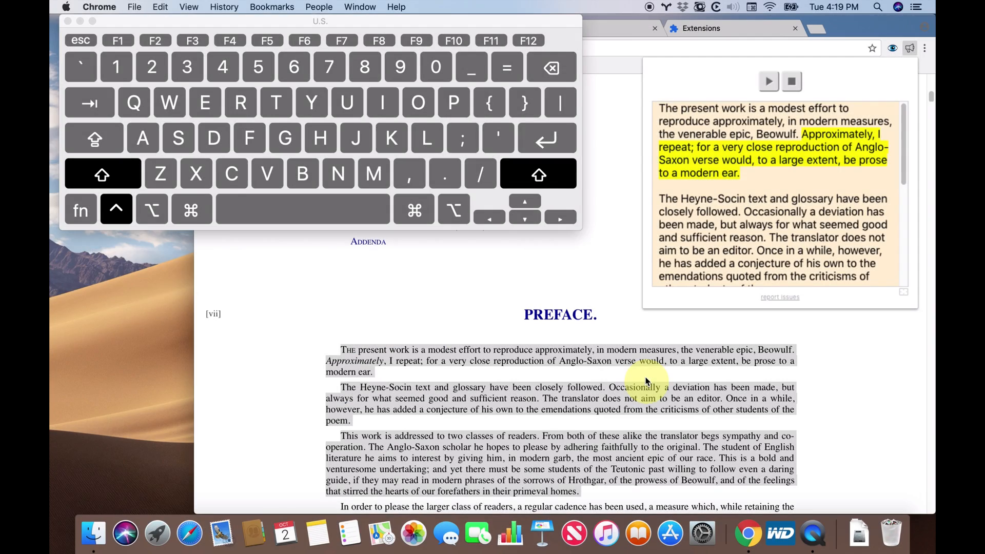
pyautogui.click(768, 81)
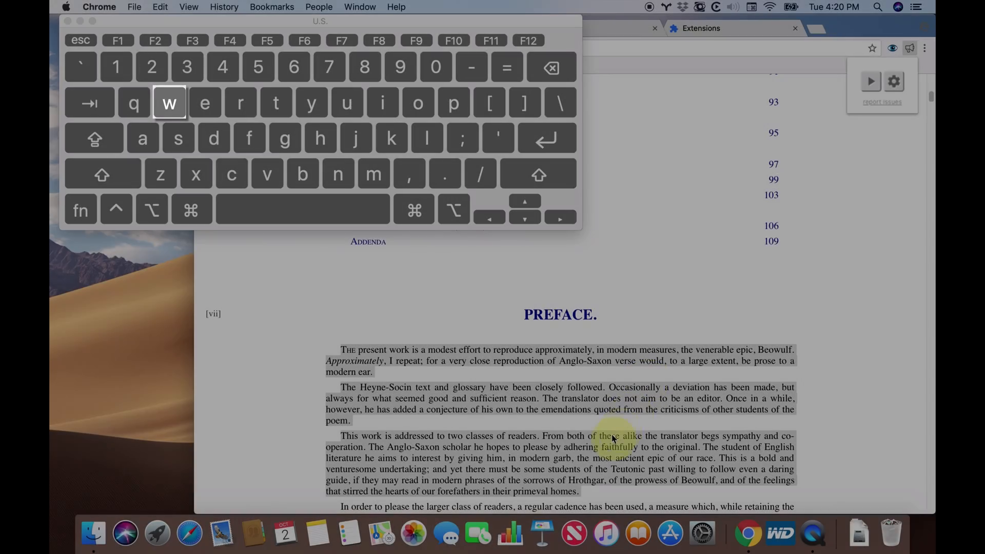
pyautogui.scroll(-3)
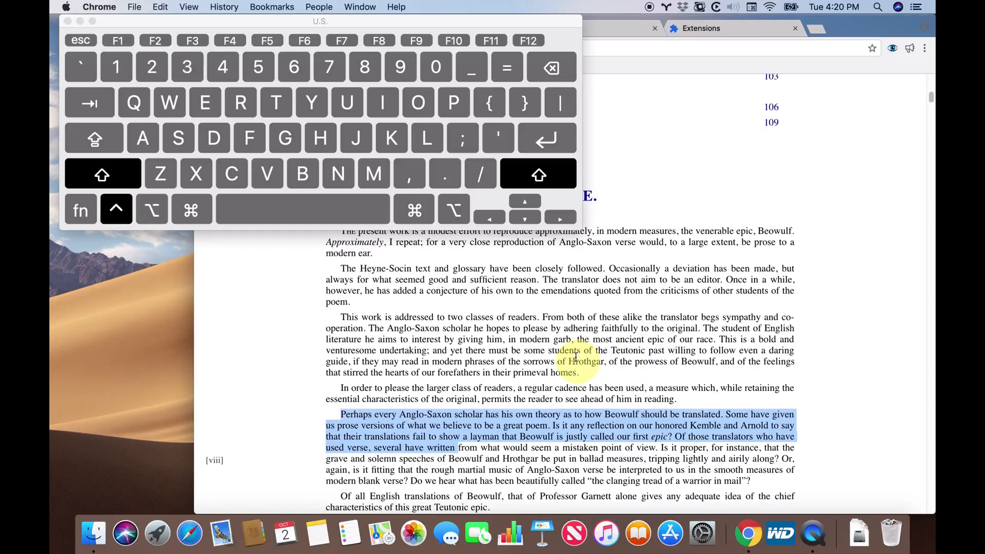
pyautogui.click(910, 47)
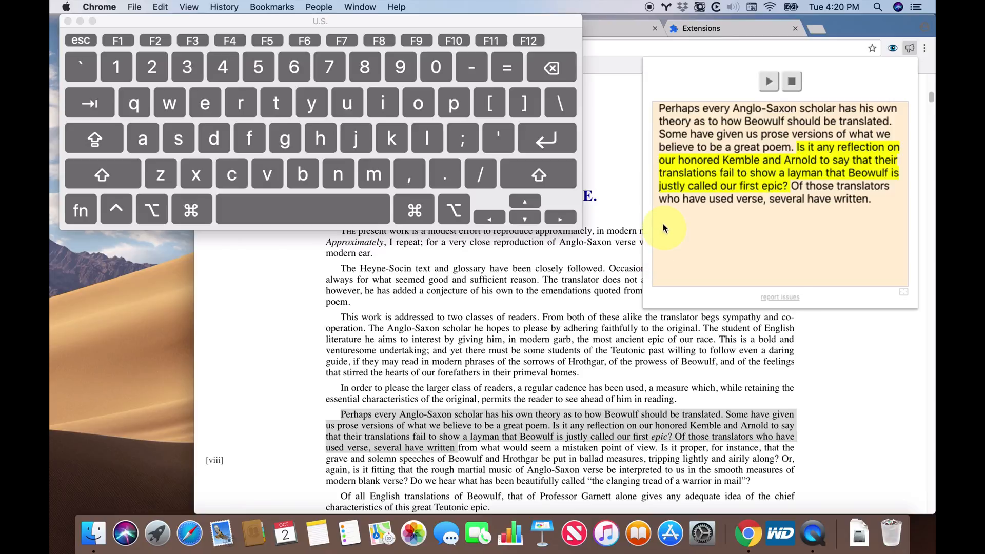
pyautogui.moveTo(668, 349)
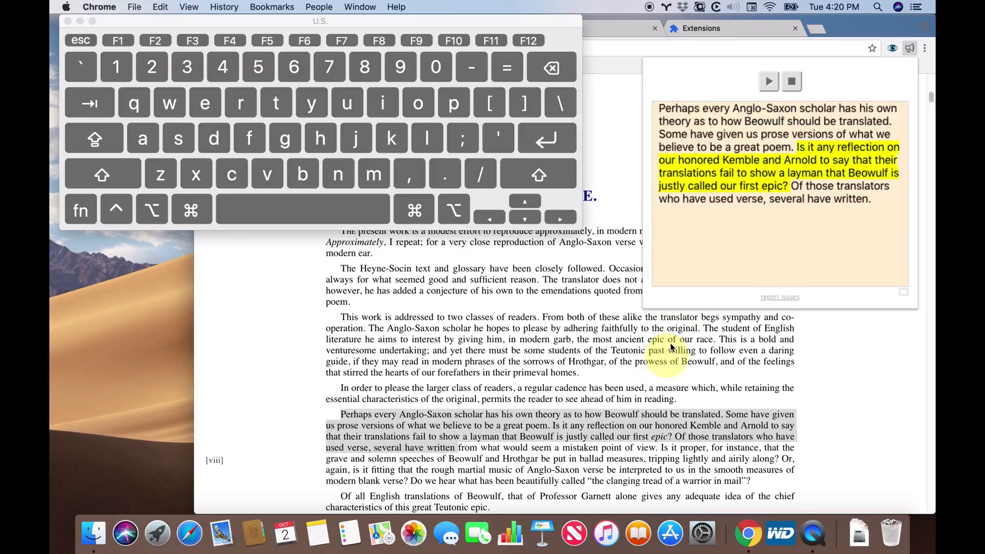
pyautogui.moveTo(644, 322)
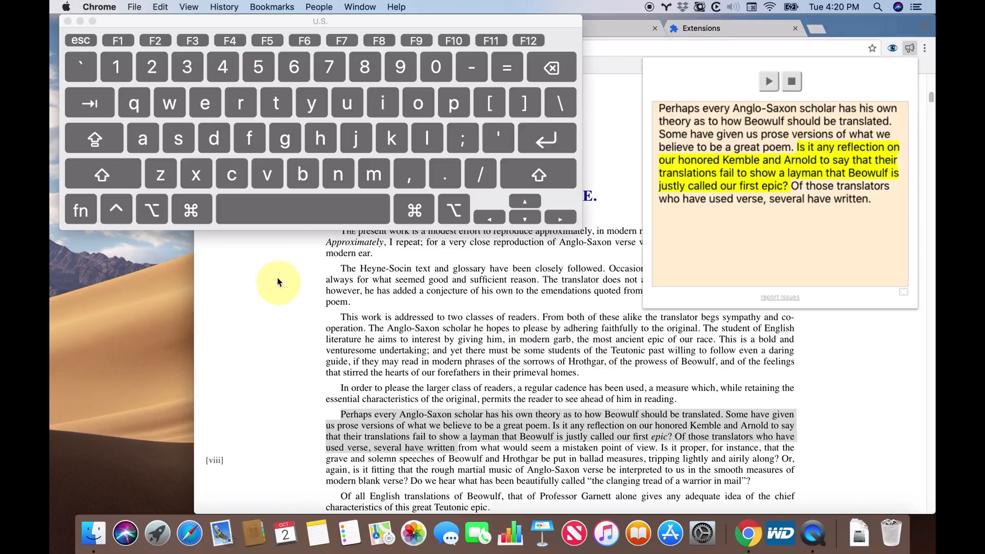
pyautogui.moveTo(72, 29)
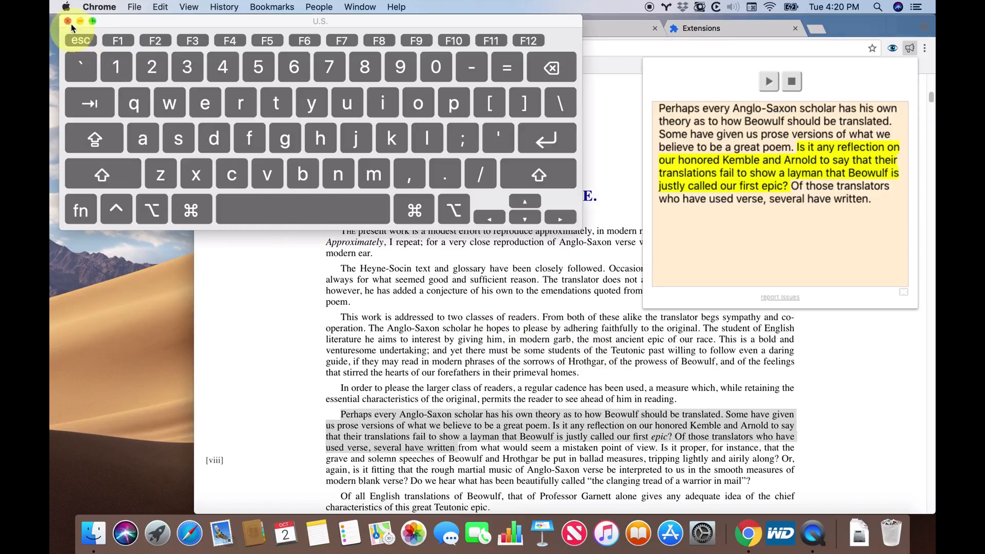
pyautogui.click(68, 21)
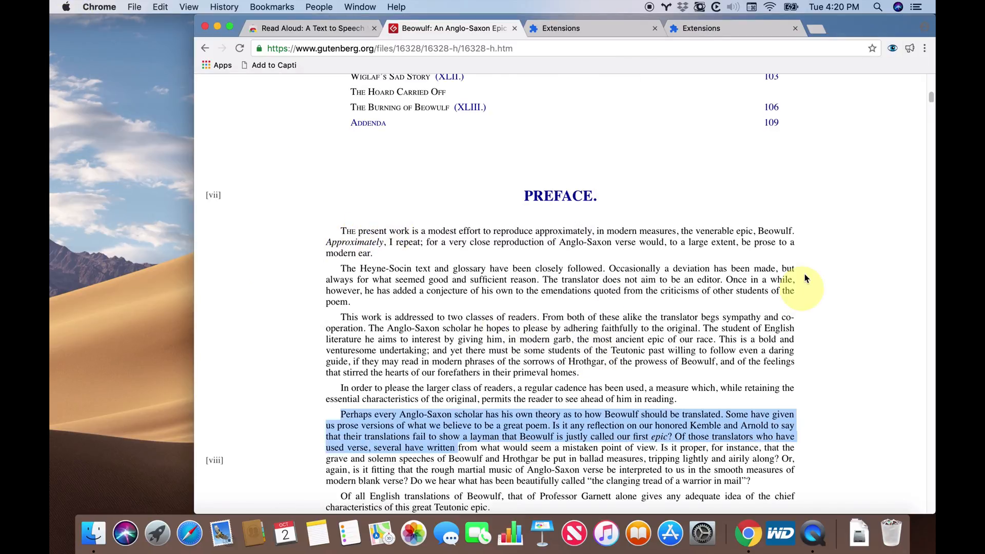
pyautogui.moveTo(662, 244)
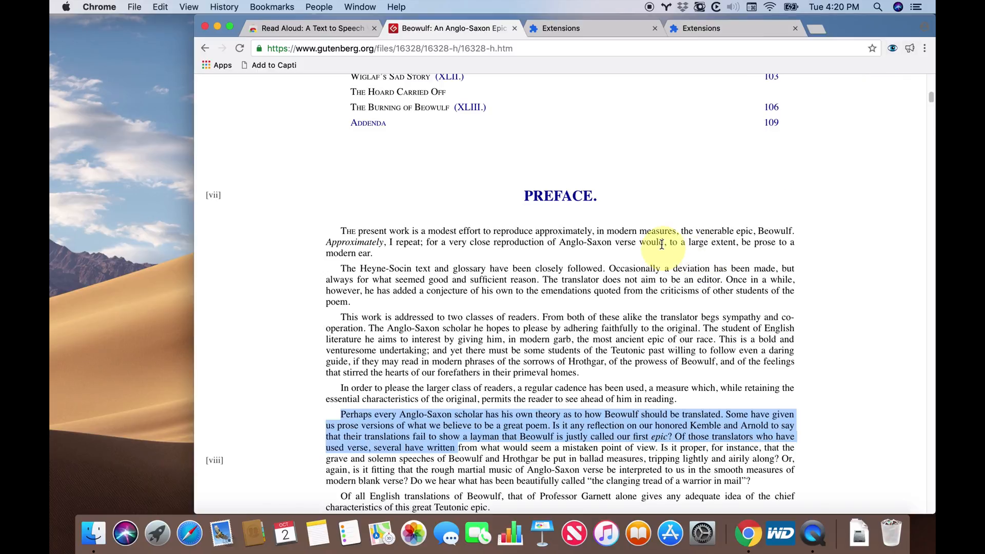